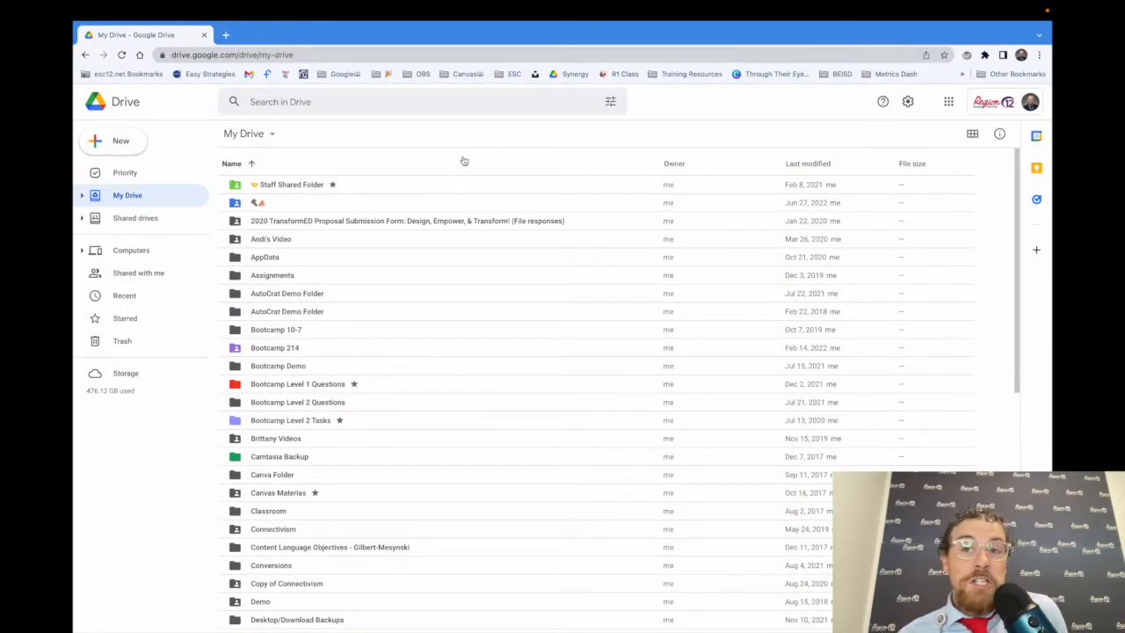
{"action": "mouse_move", "coordinate": [190, 139]}
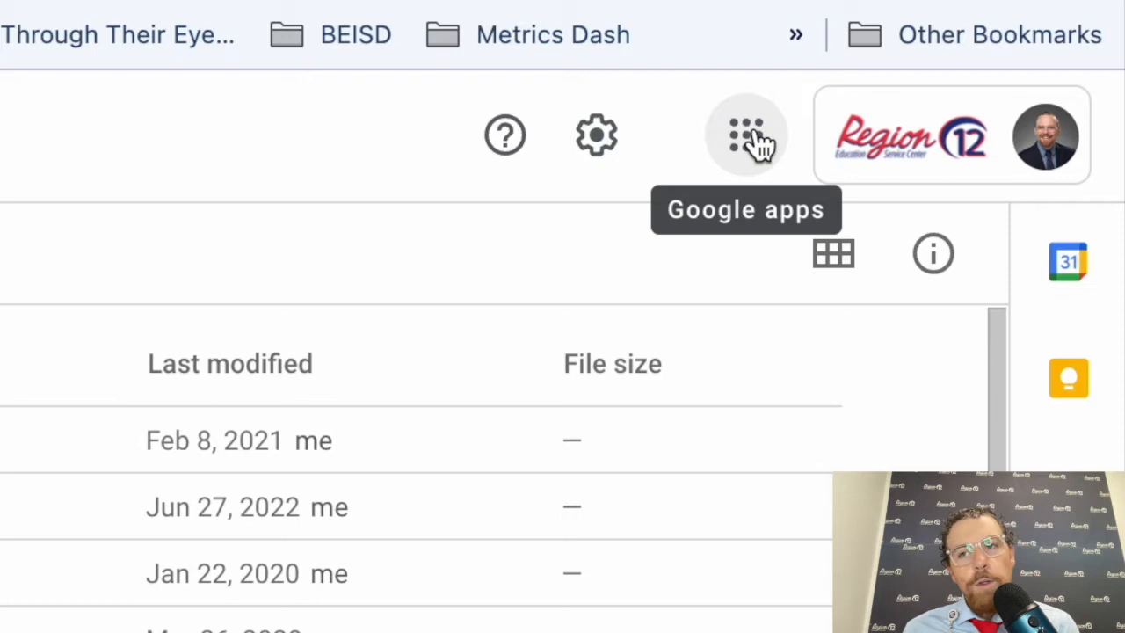
Step: Bring up the Google apps grid in Drive and scroll through the available apps
{"action": "left_click", "coordinate": [746, 135]}
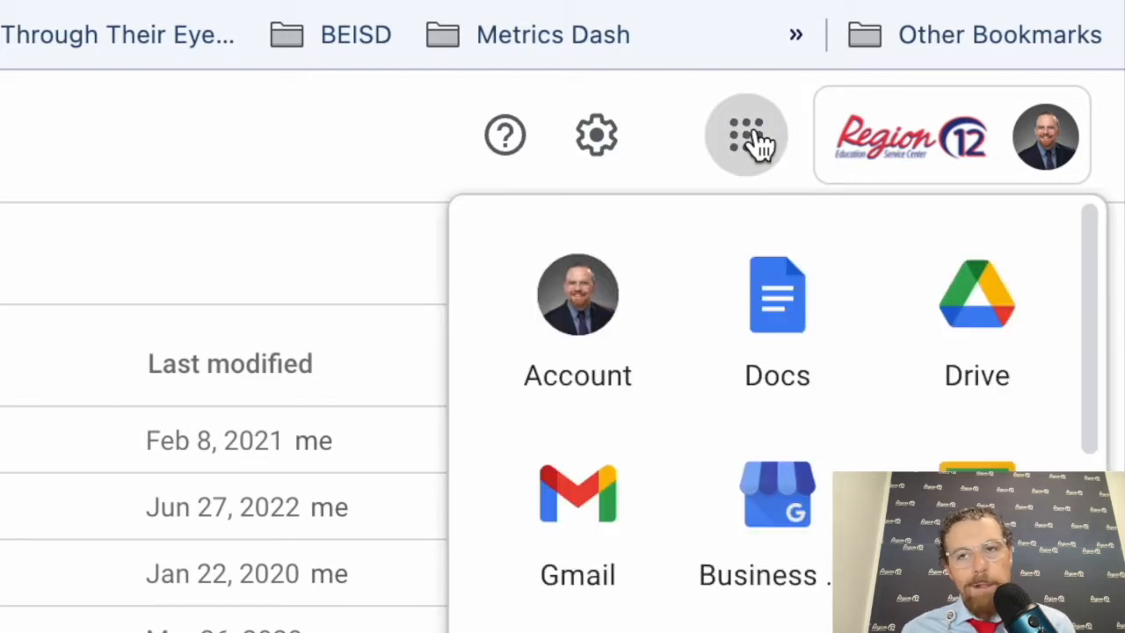
{"action": "left_click", "coordinate": [746, 135]}
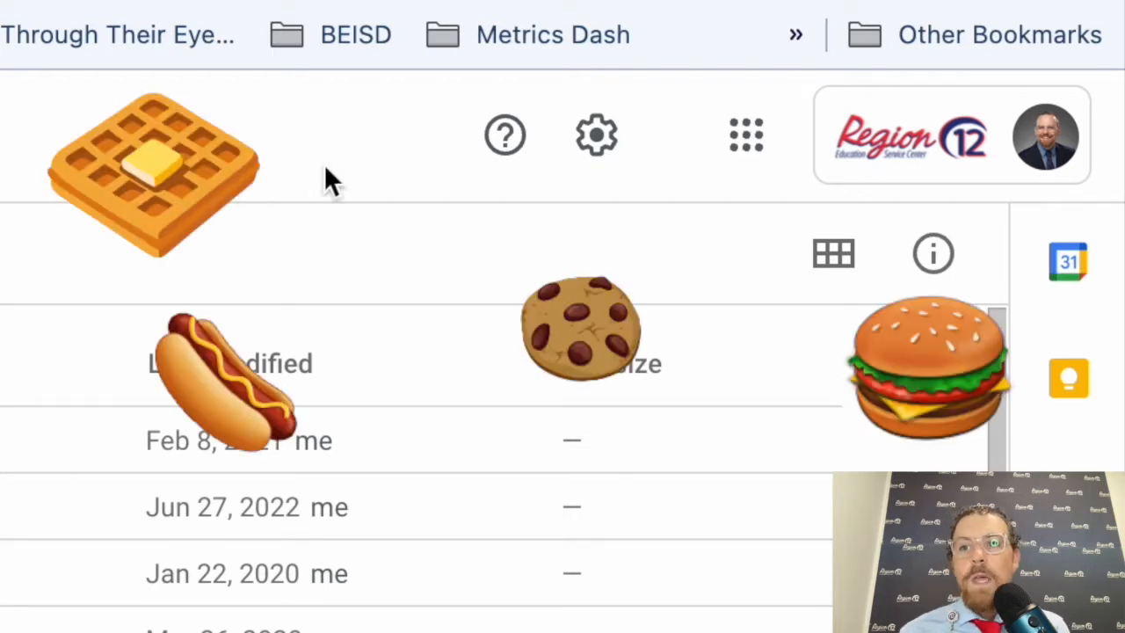
{"action": "left_click", "coordinate": [746, 135]}
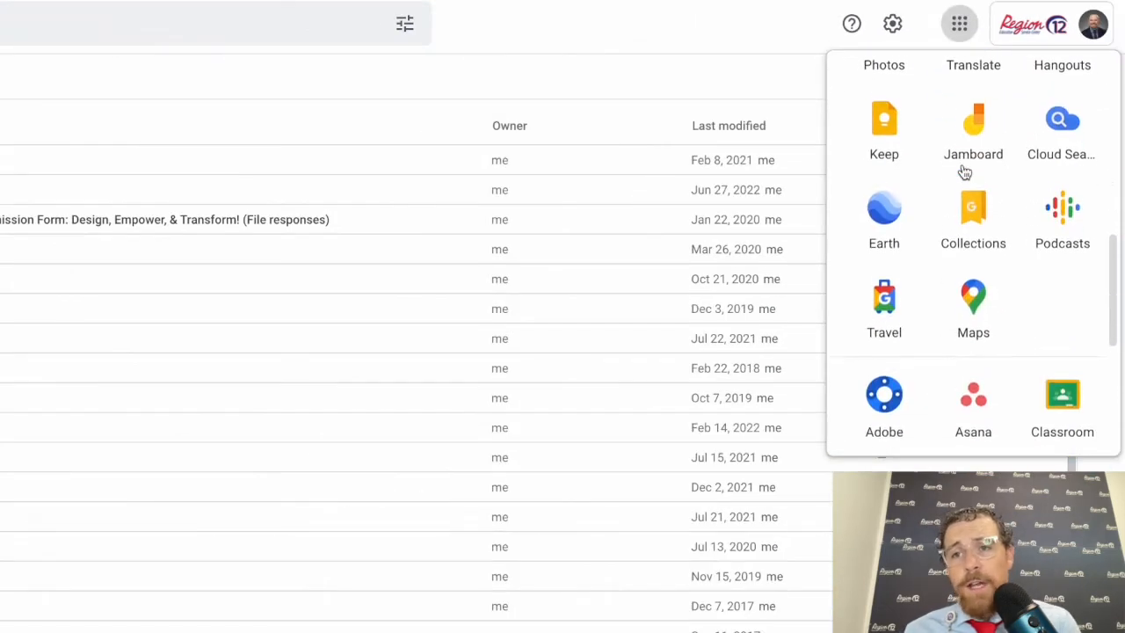
{"action": "scroll", "scroll_direction": "down", "scroll_amount": 3}
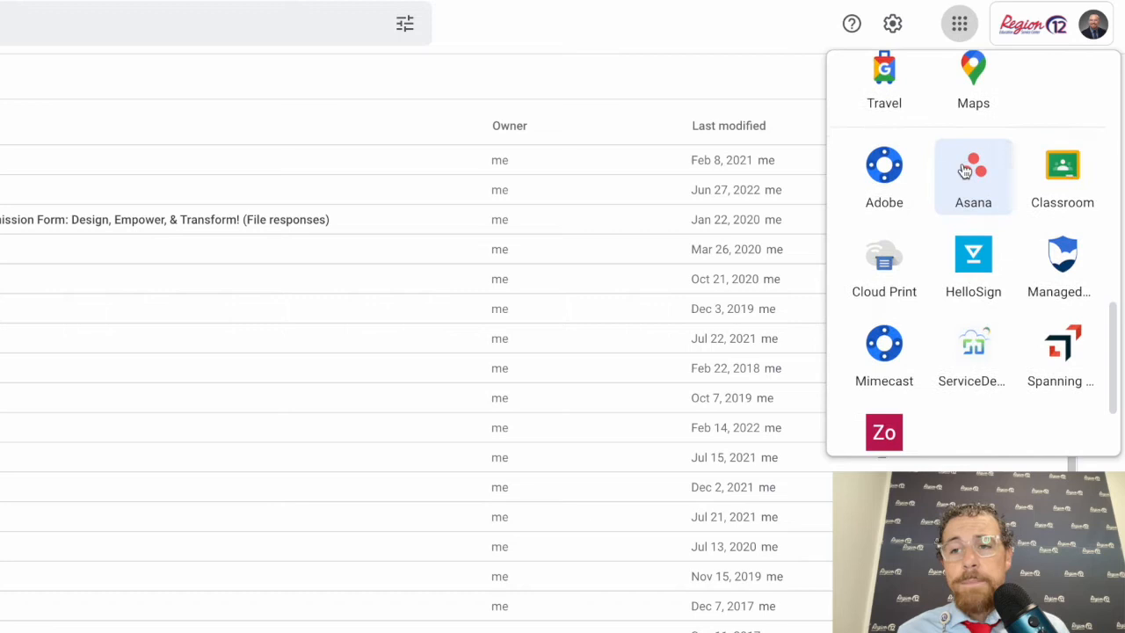
{"action": "scroll", "scroll_direction": "down", "scroll_amount": 3}
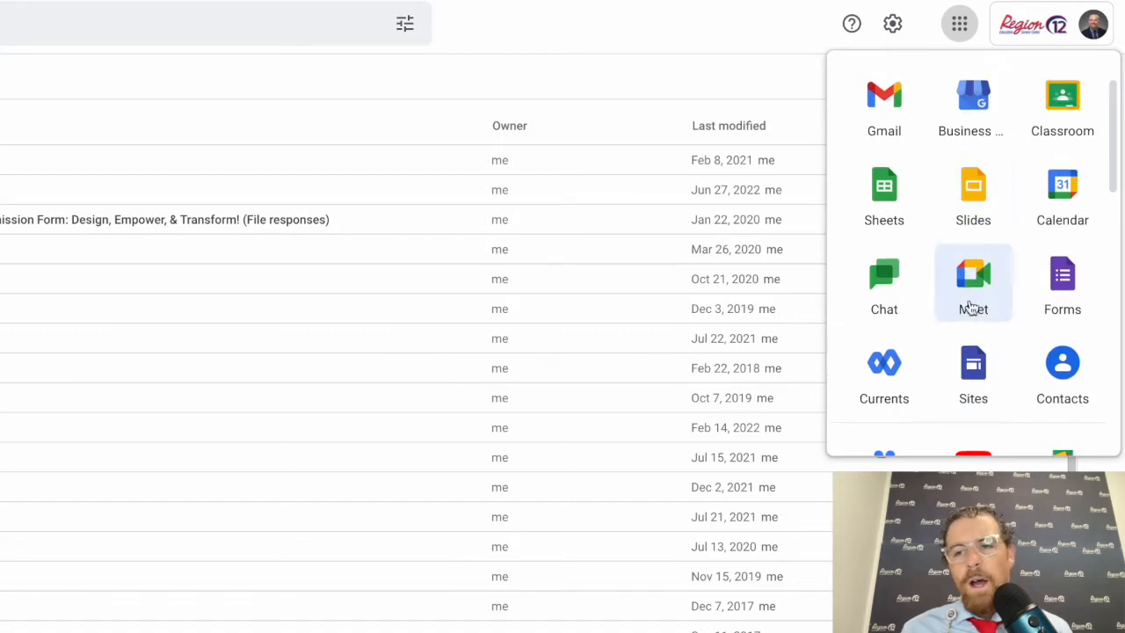
{"action": "scroll", "scroll_direction": "down", "scroll_amount": 3}
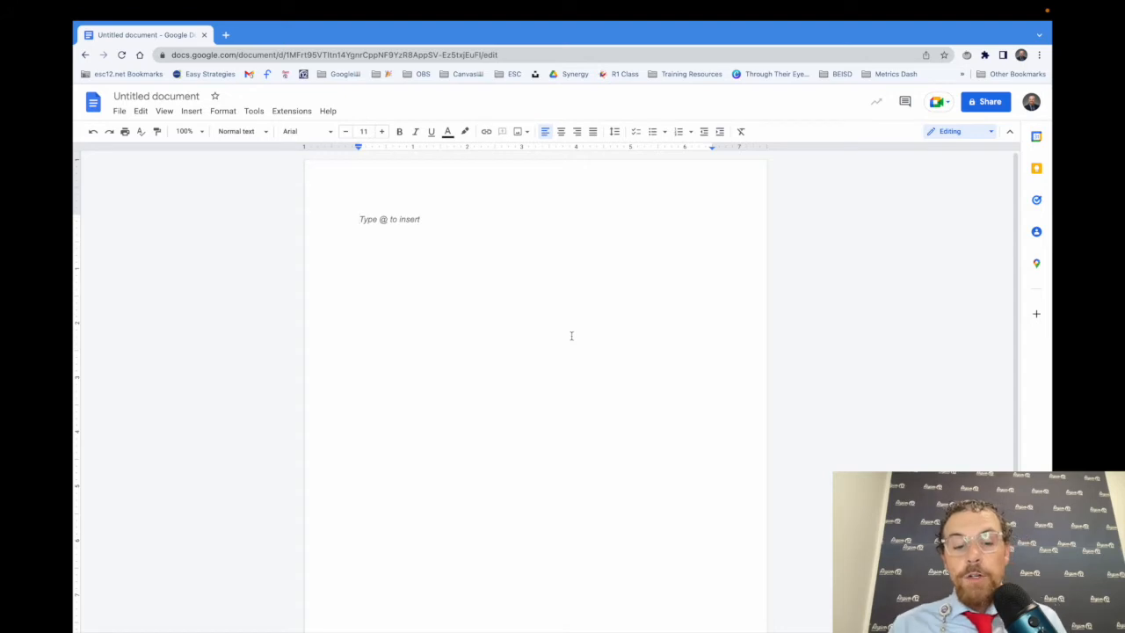
Step: Type @ in the blank document to preview the insert menu and its Building blocks
{"action": "type", "text": "@"}
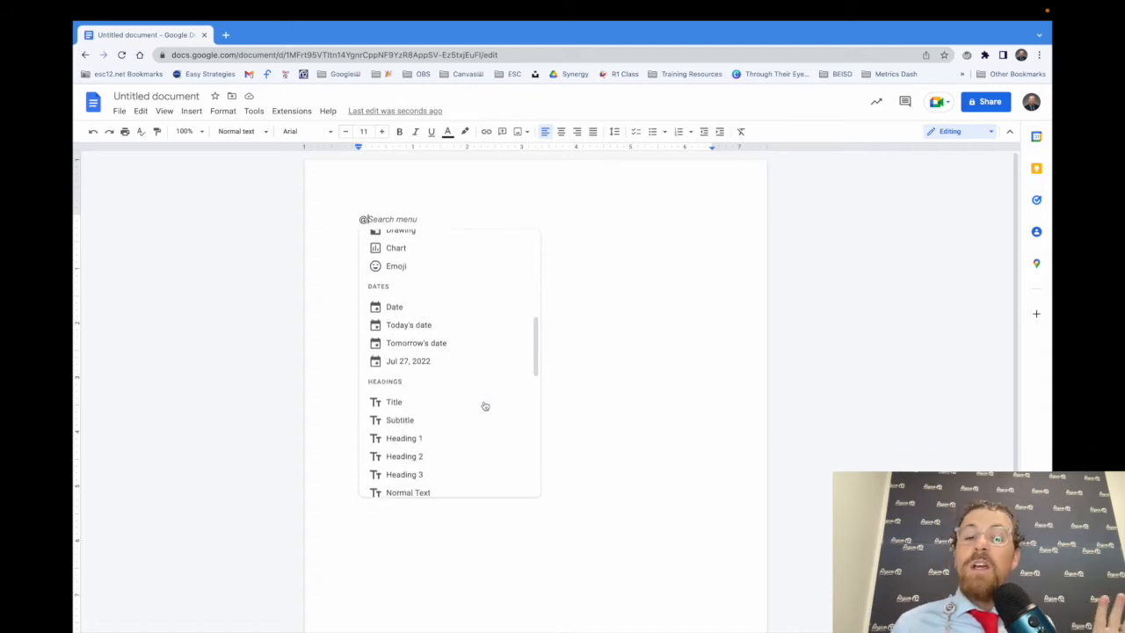
{"action": "scroll", "scroll_direction": "down", "scroll_amount": 3}
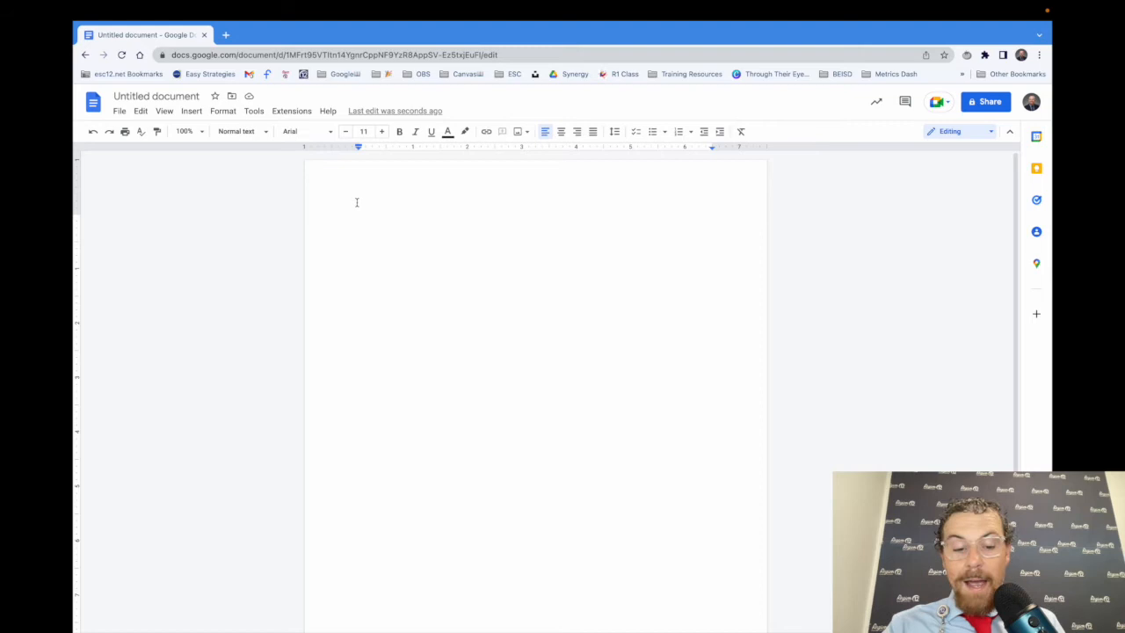
{"action": "type", "text": "@"}
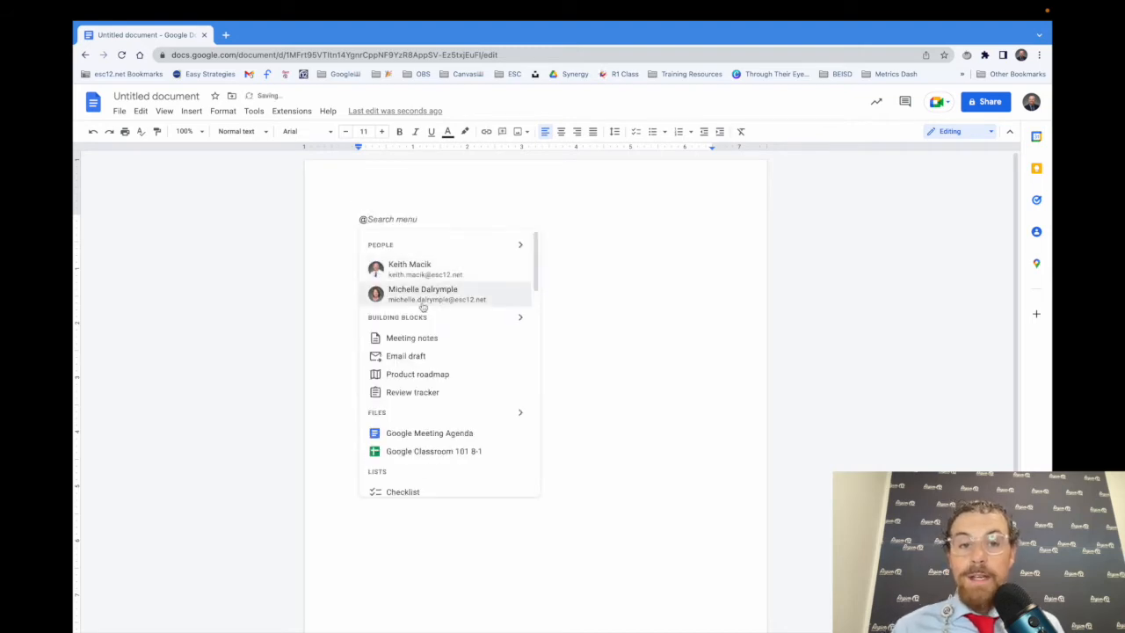
{"action": "mouse_move", "coordinate": [426, 355]}
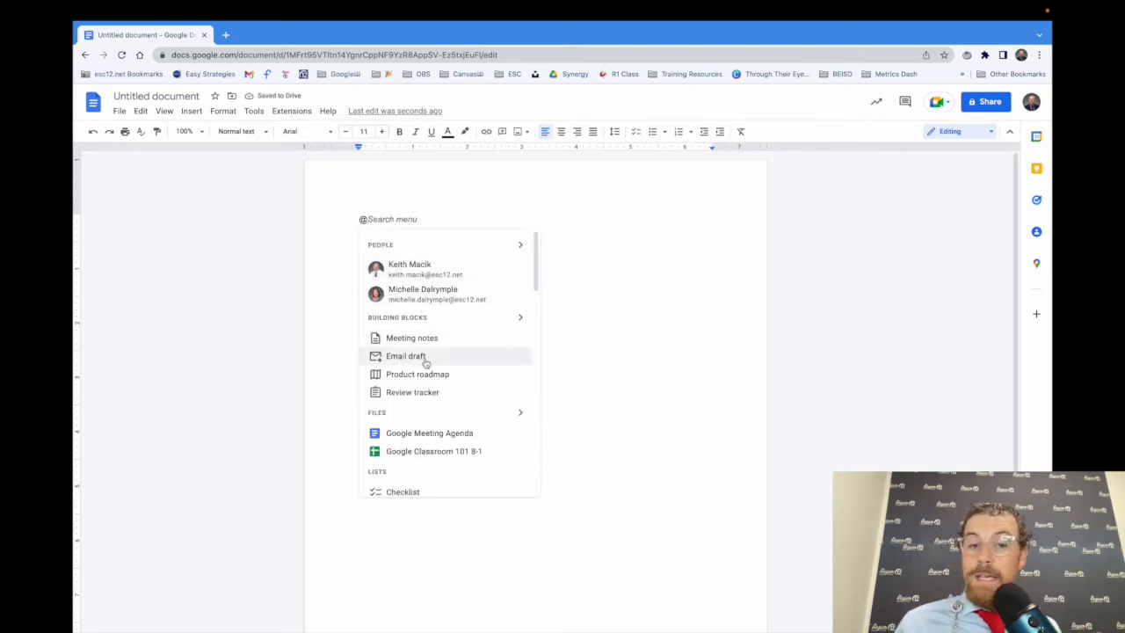
{"action": "mouse_move", "coordinate": [430, 395]}
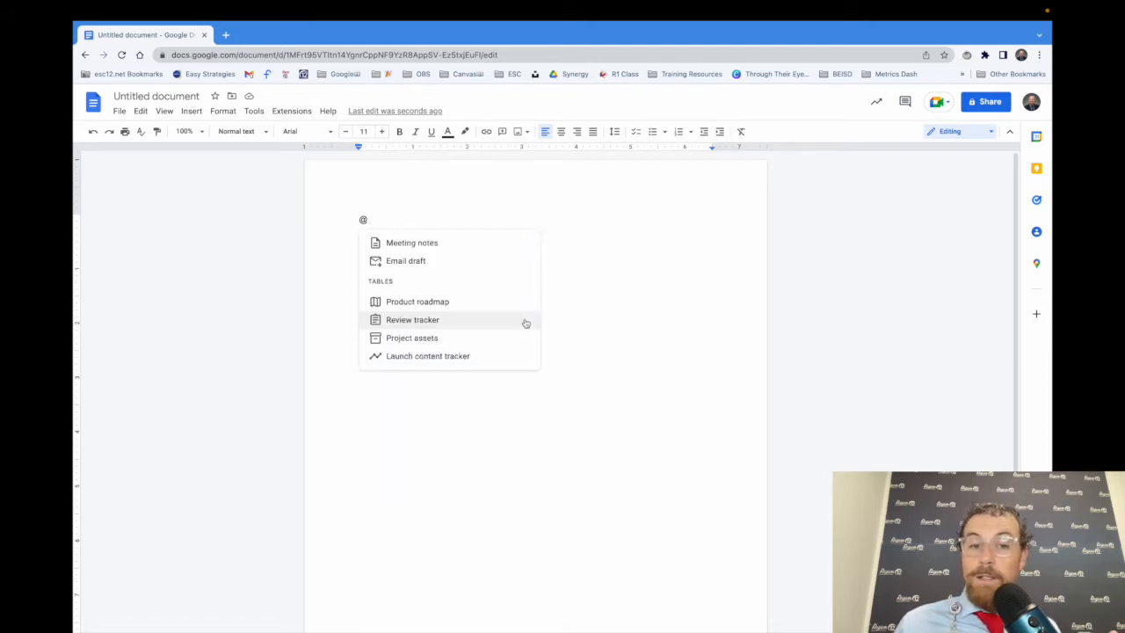
{"action": "mouse_move", "coordinate": [503, 355]}
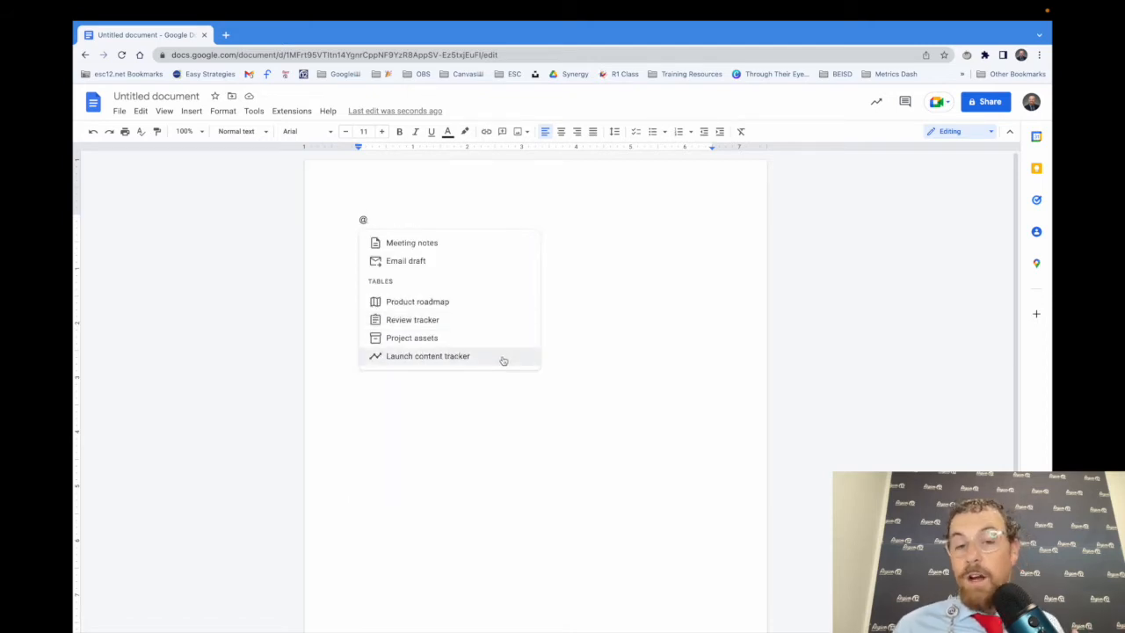
{"action": "mouse_move", "coordinate": [462, 318]}
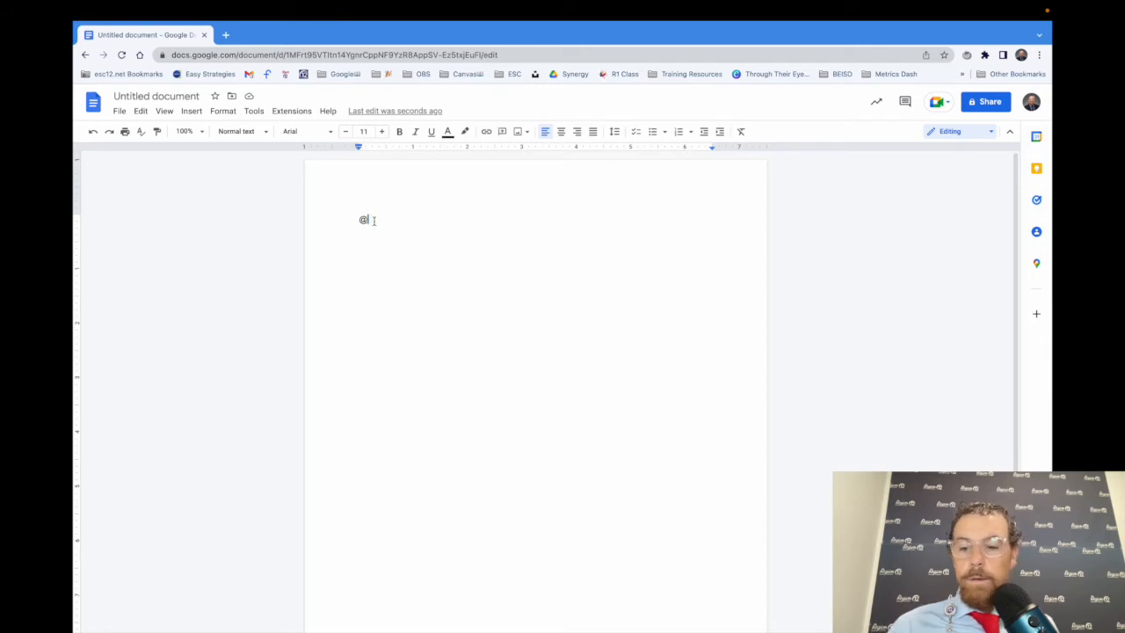
Step: Insert the Review tracker building block from the Insert menu
{"action": "left_click", "coordinate": [191, 110]}
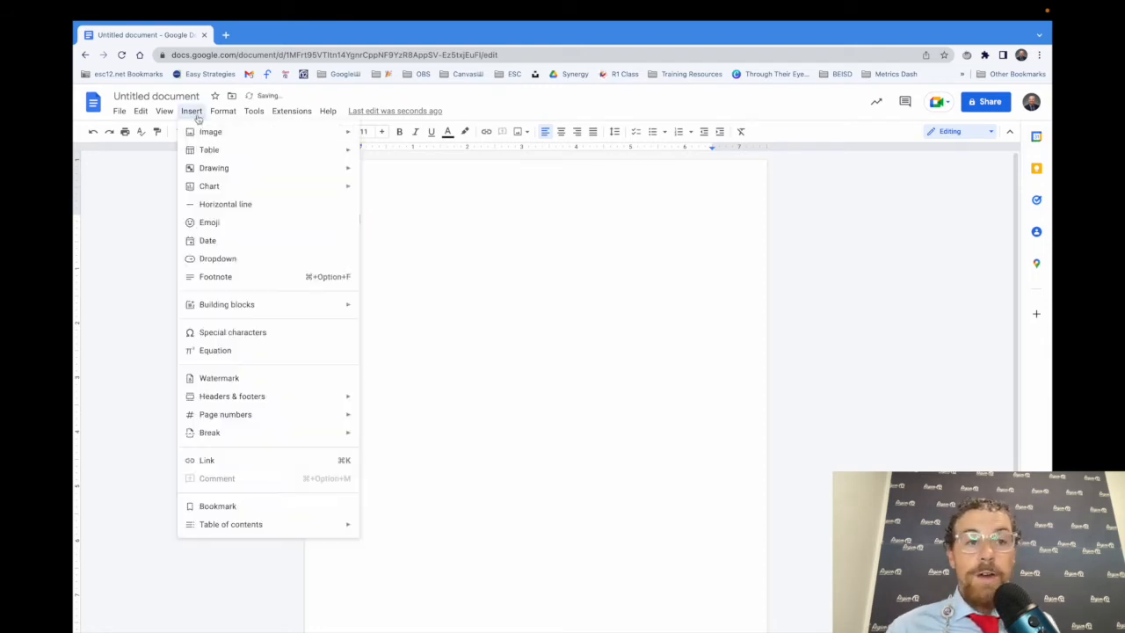
{"action": "left_click", "coordinate": [254, 111]}
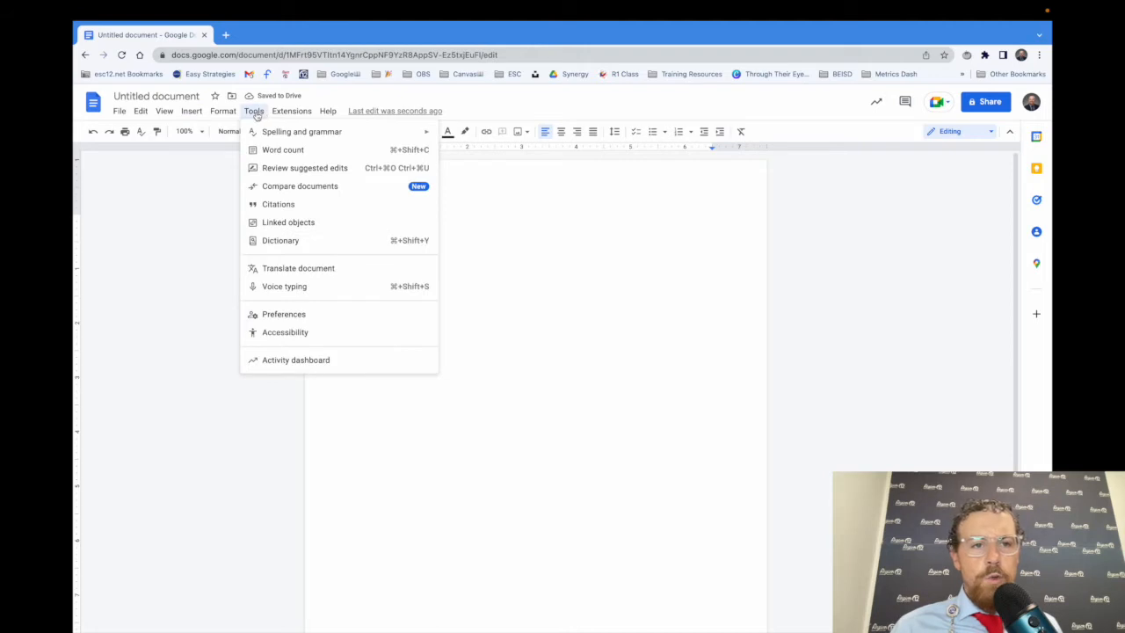
{"action": "left_click", "coordinate": [192, 110]}
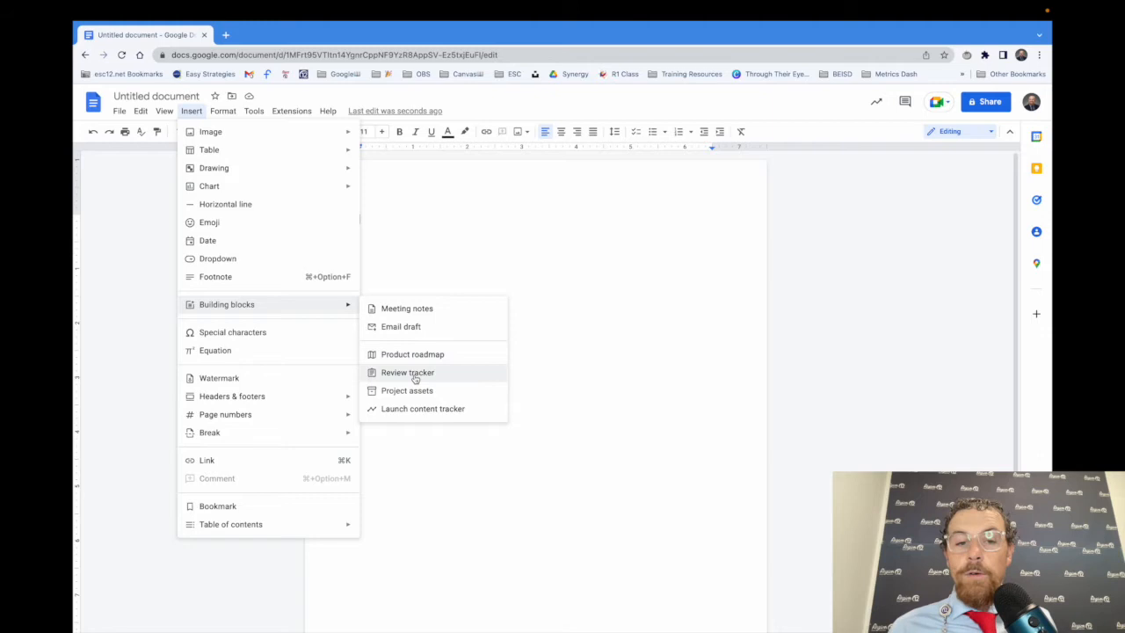
{"action": "left_click", "coordinate": [407, 372]}
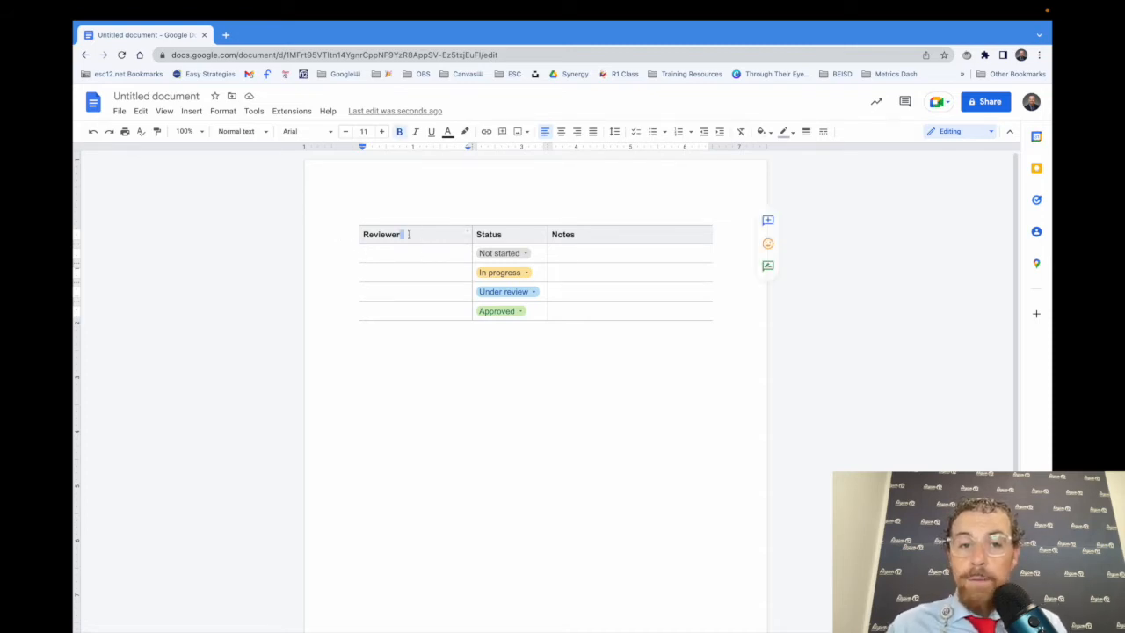
Step: Change the Reviewer heading to 'Project Name' and enter 'Summit' in the first row
{"action": "double_click", "coordinate": [381, 234]}
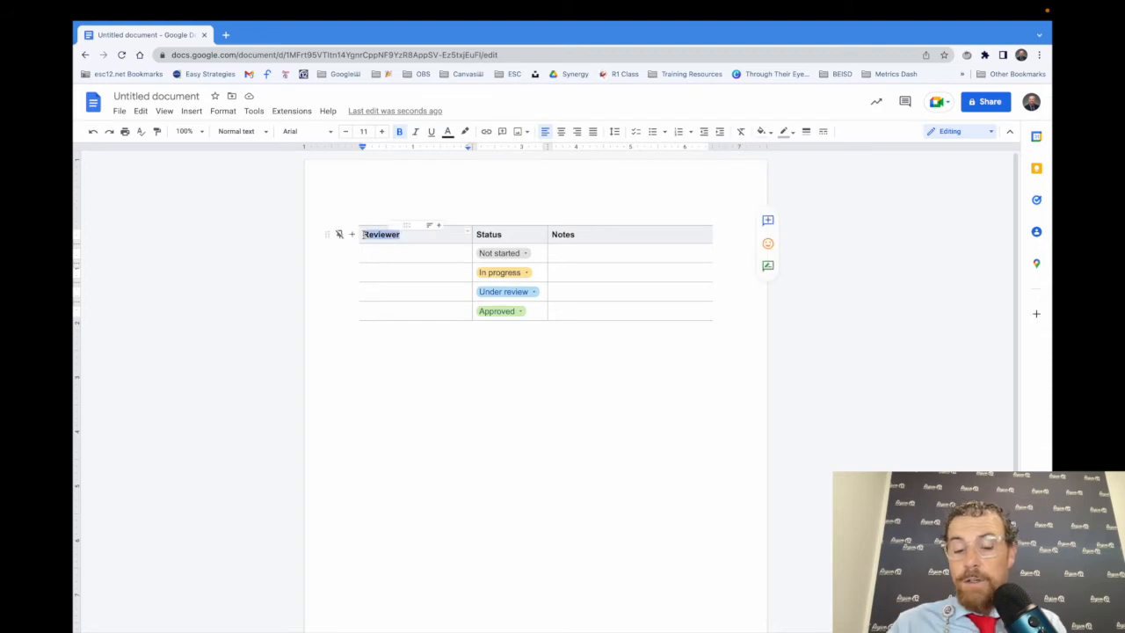
{"action": "type", "text": "Project Name"}
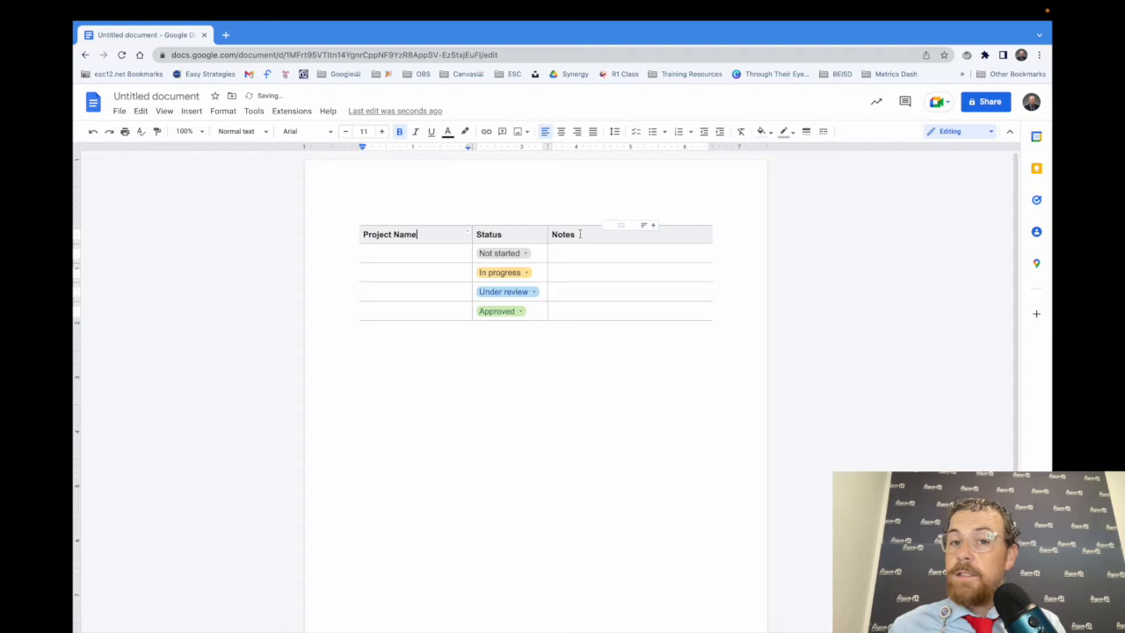
{"action": "left_click", "coordinate": [413, 253]}
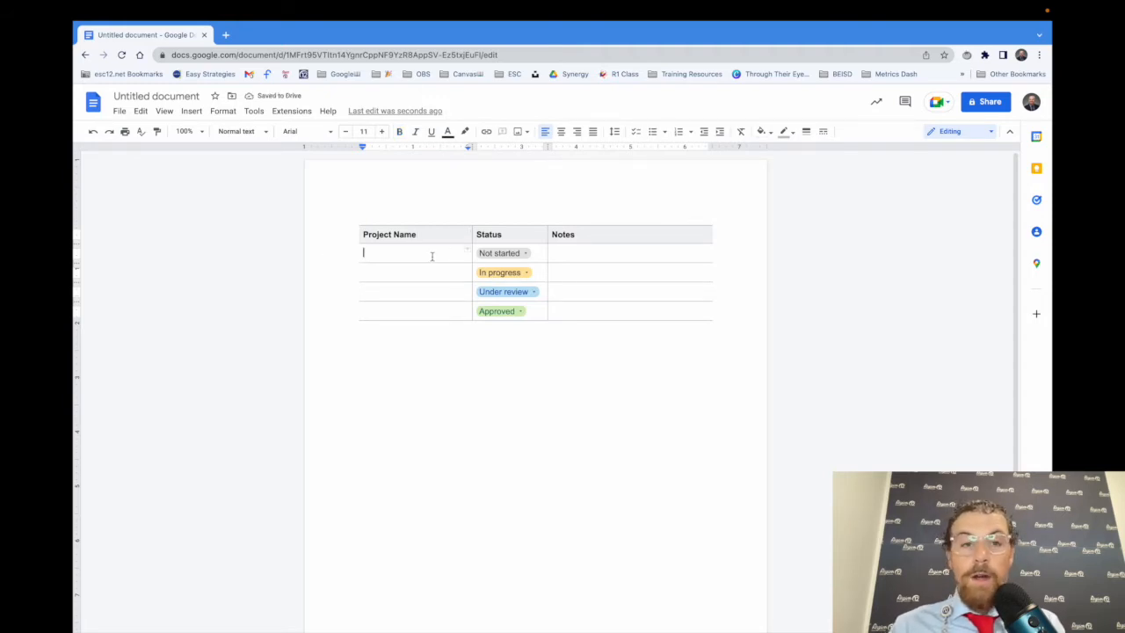
{"action": "type", "text": "Summit"}
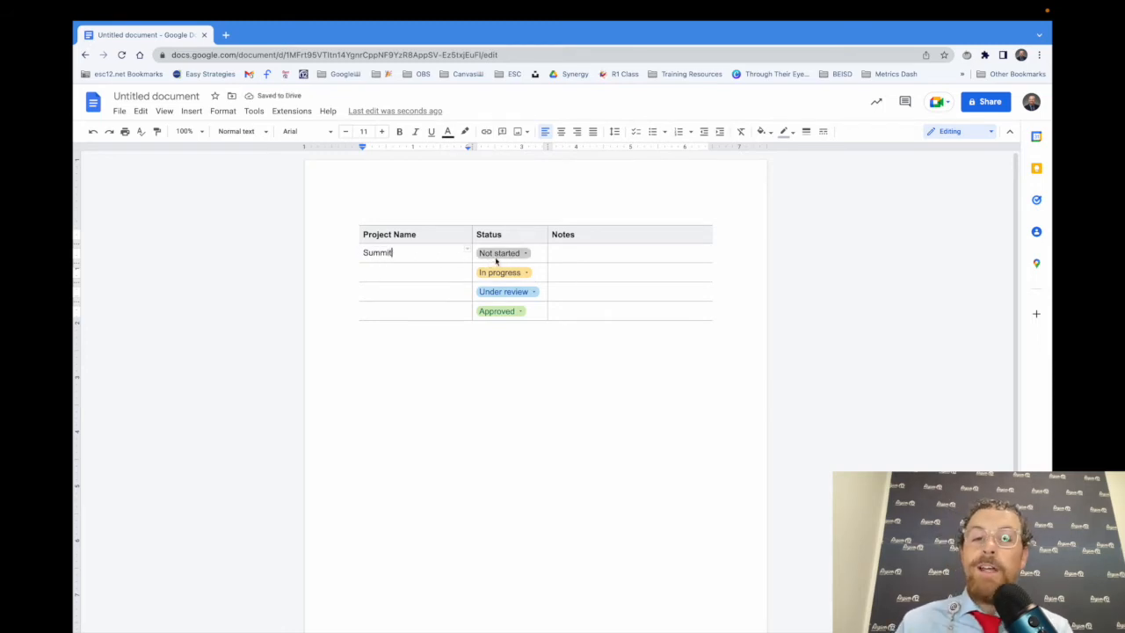
Step: Inspect the Summit row's status dropdown options, including In progress, then cancel
{"action": "left_click", "coordinate": [501, 252]}
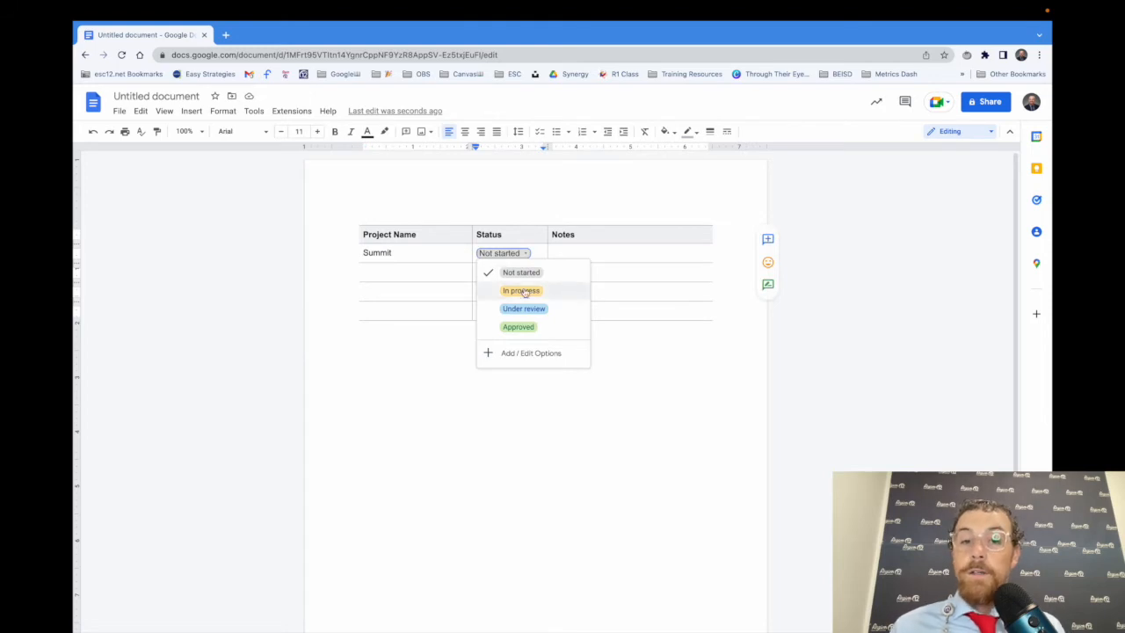
{"action": "mouse_move", "coordinate": [518, 326]}
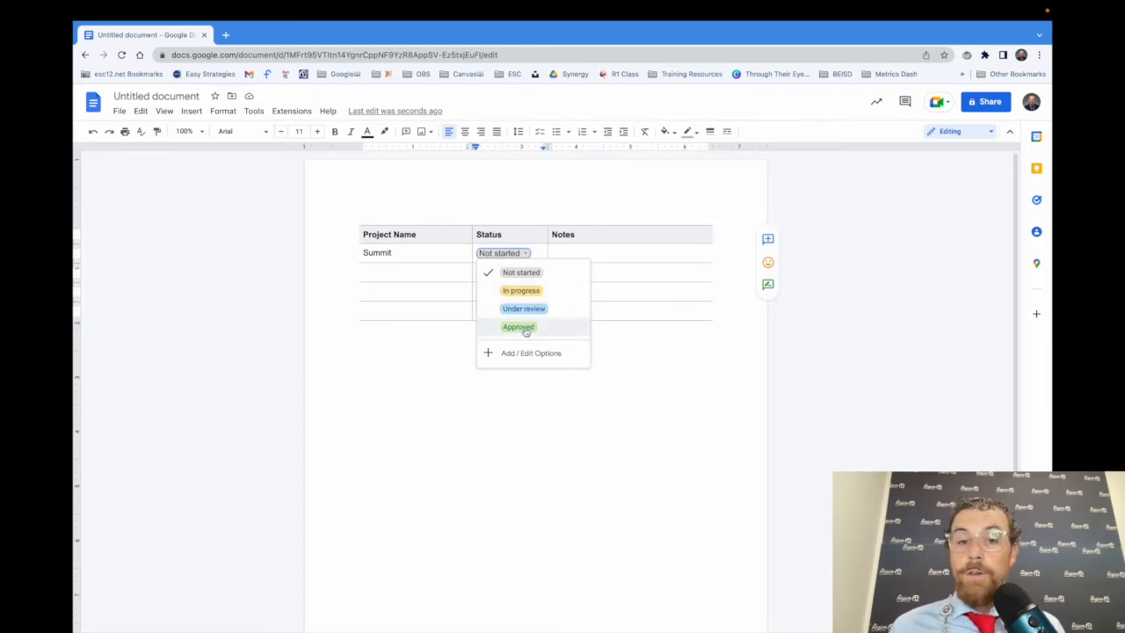
{"action": "mouse_move", "coordinate": [525, 341]}
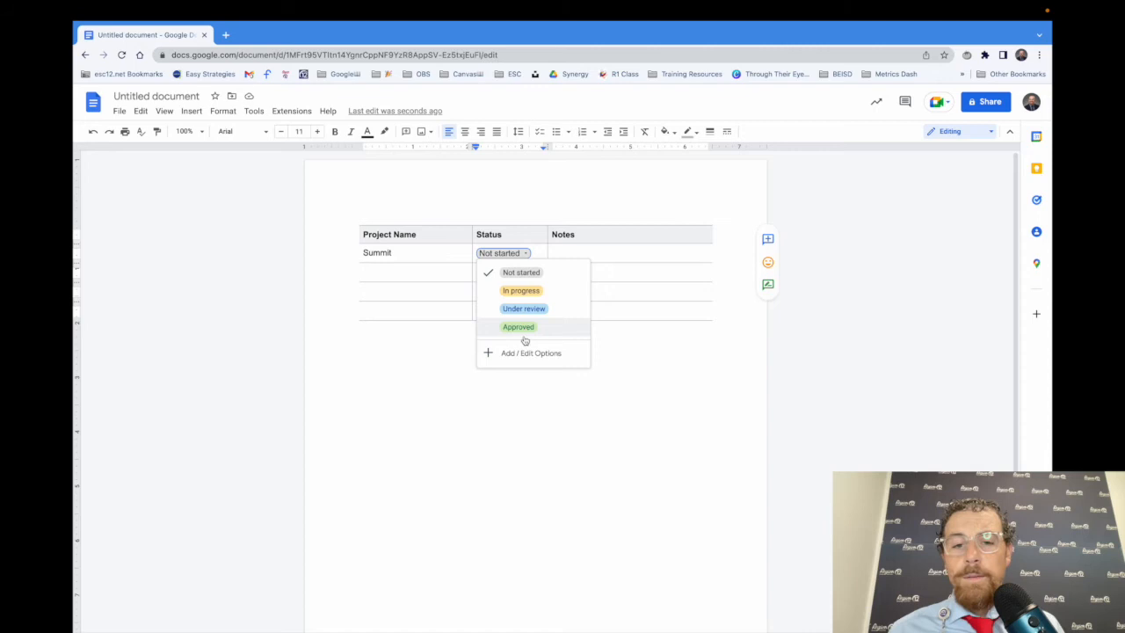
{"action": "left_click", "coordinate": [531, 352]}
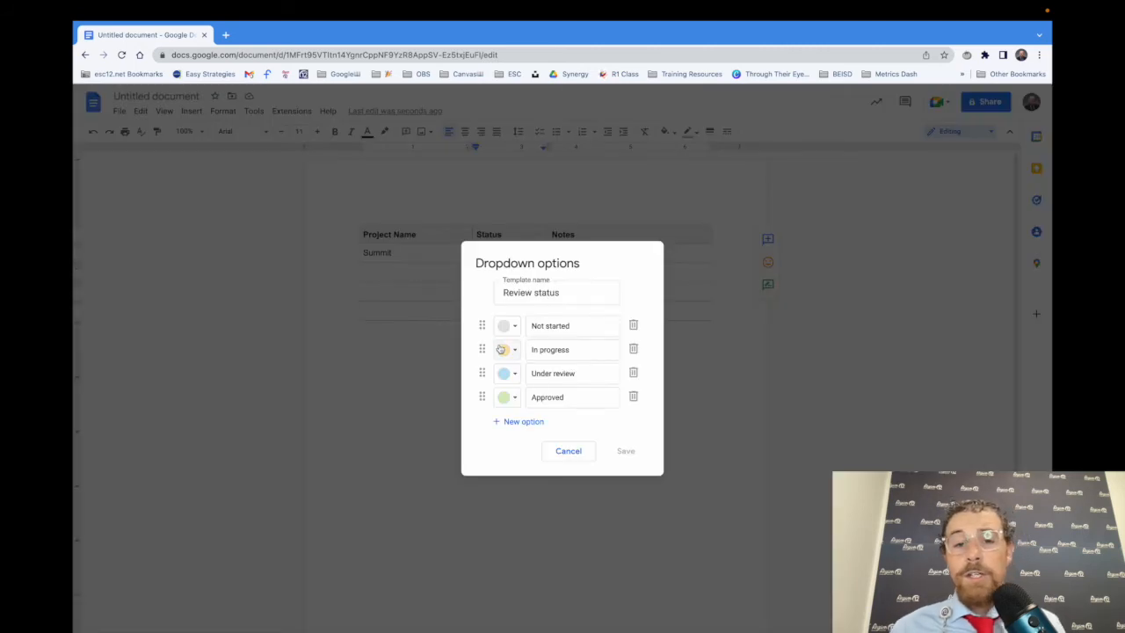
{"action": "left_click", "coordinate": [572, 349]}
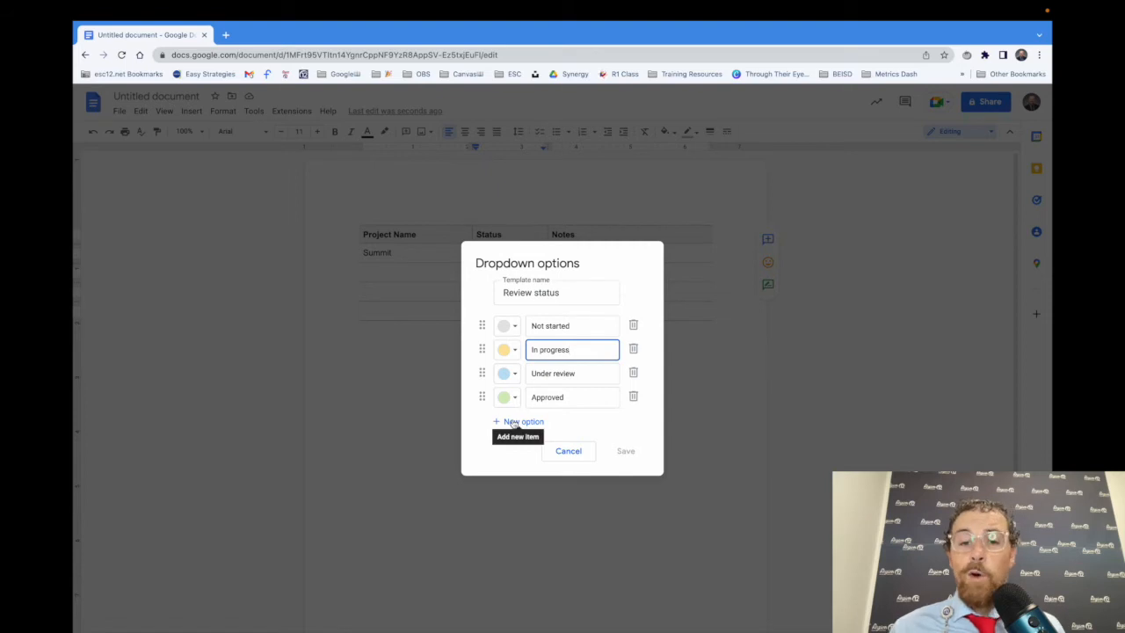
{"action": "left_click", "coordinate": [568, 451]}
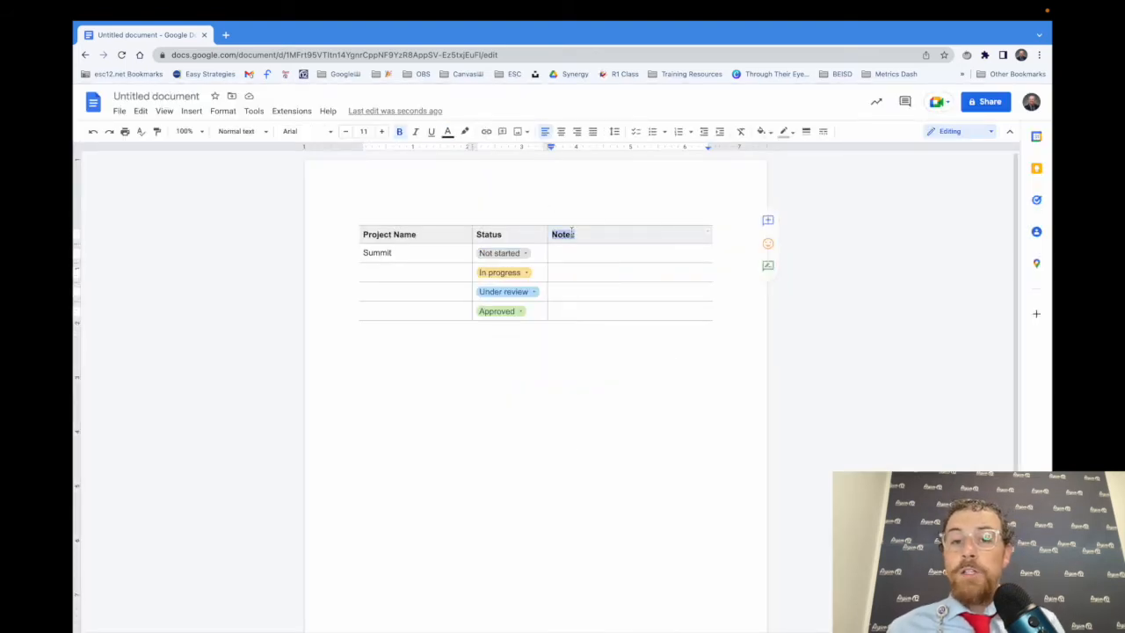
{"action": "type", "text": "As"}
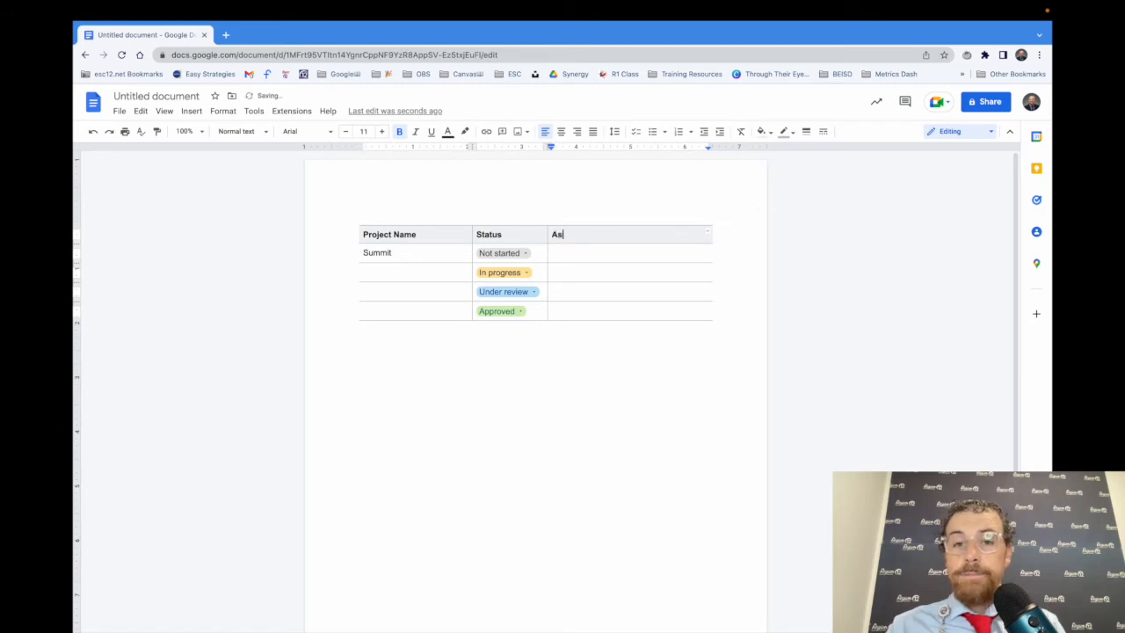
{"action": "type", "text": "signed To"}
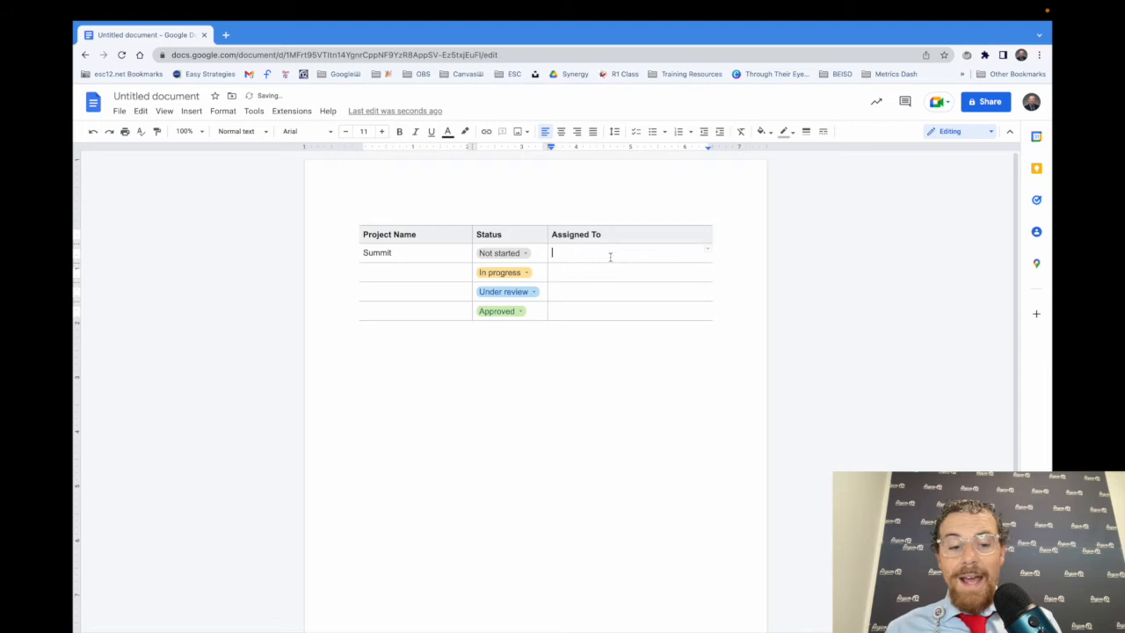
{"action": "type", "text": "@josh"}
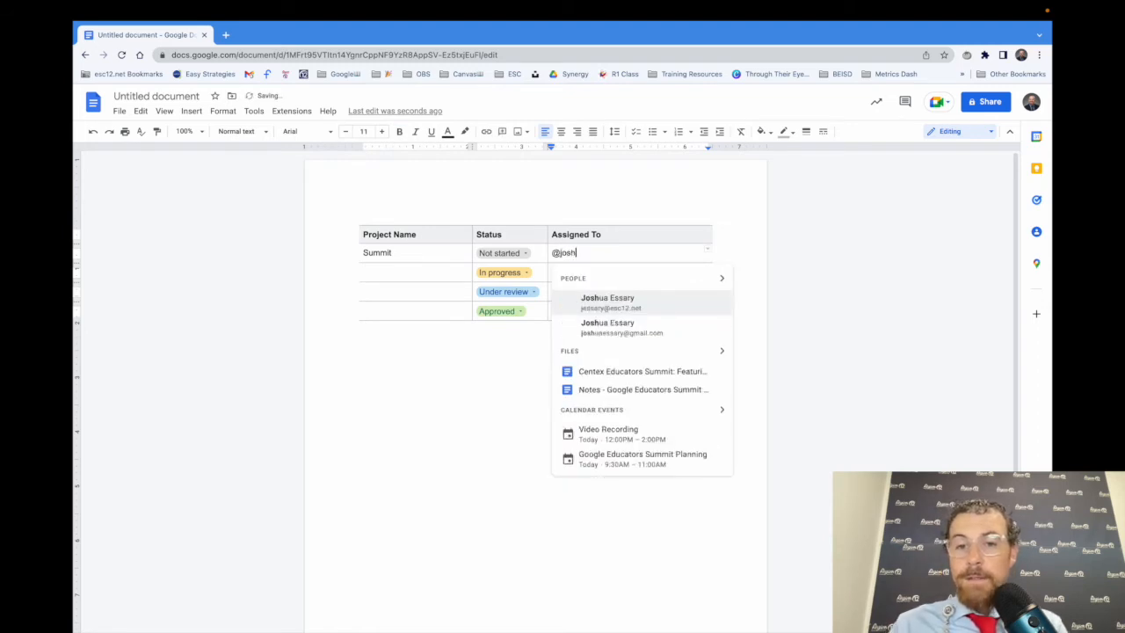
{"action": "left_click", "coordinate": [607, 302]}
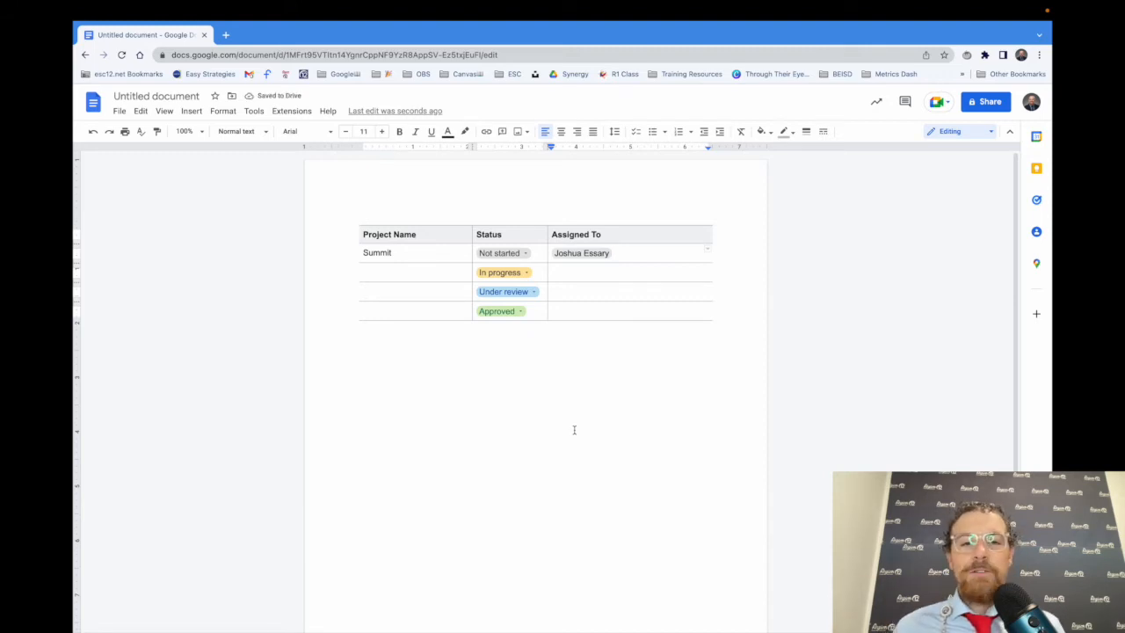
{"action": "mouse_move", "coordinate": [697, 426]}
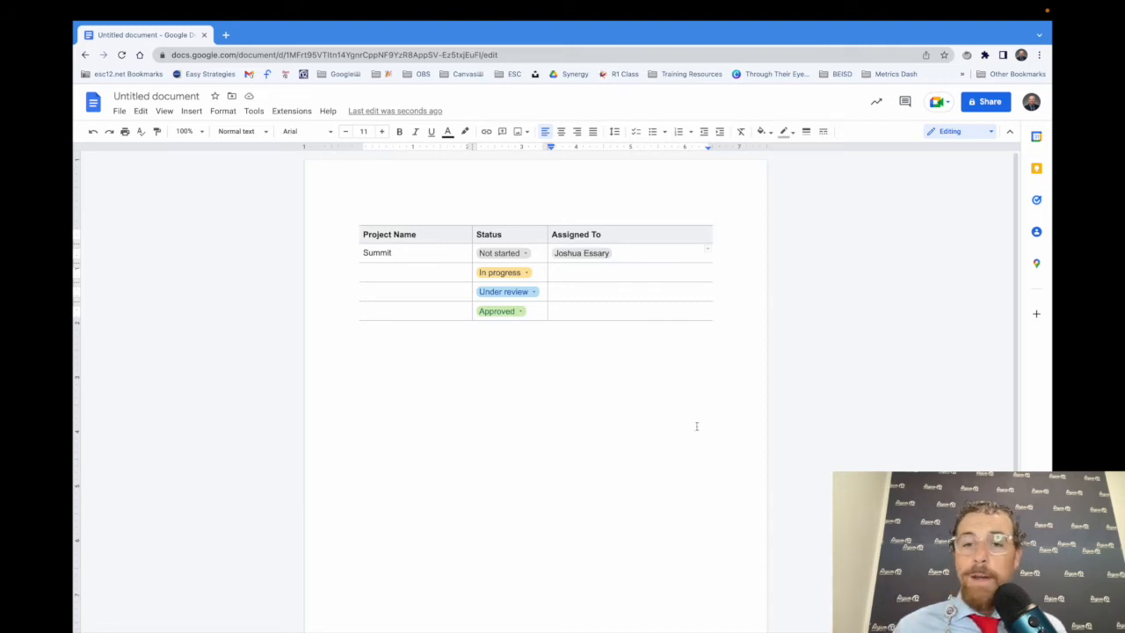
{"action": "left_click", "coordinate": [359, 358]}
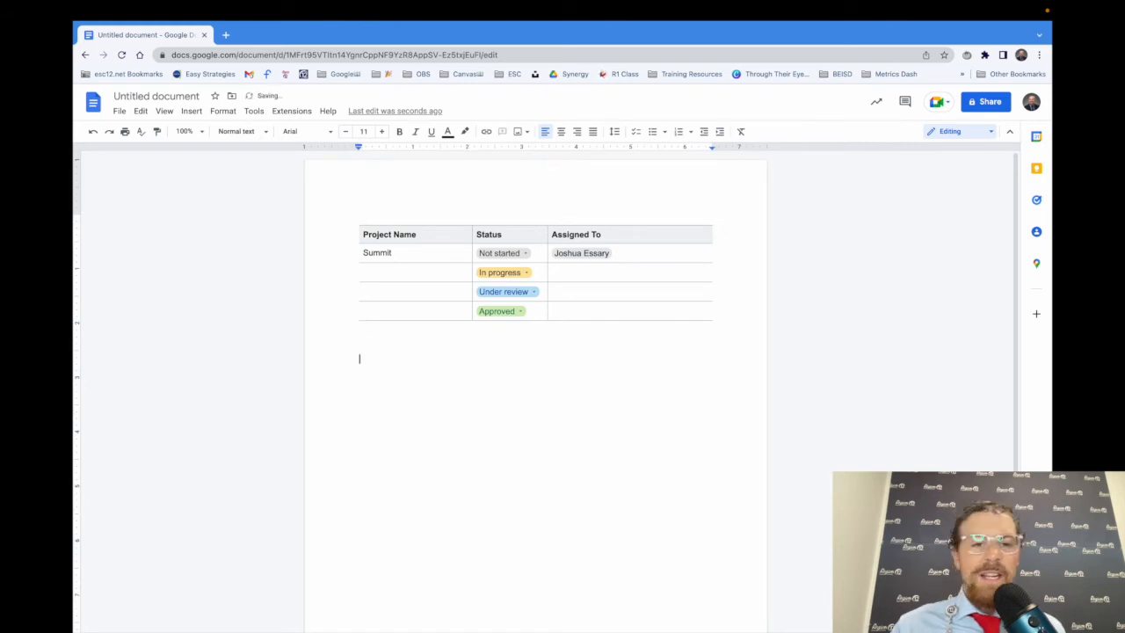
Step: Insert the Content tracker building block below the review tracker
{"action": "left_click", "coordinate": [191, 110]}
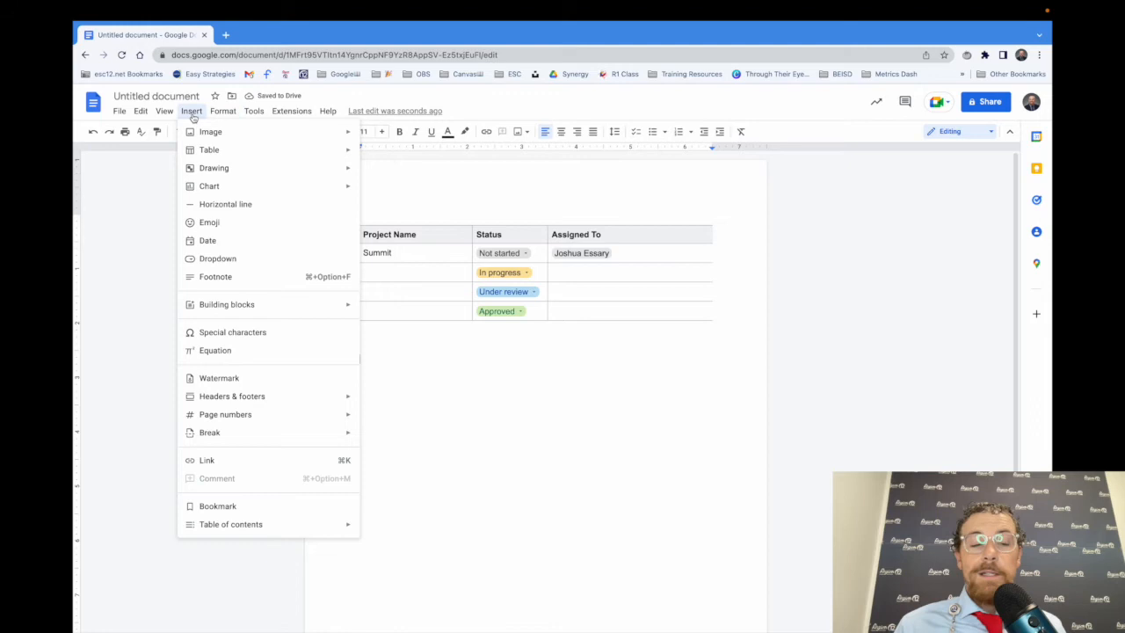
{"action": "mouse_move", "coordinate": [215, 276]}
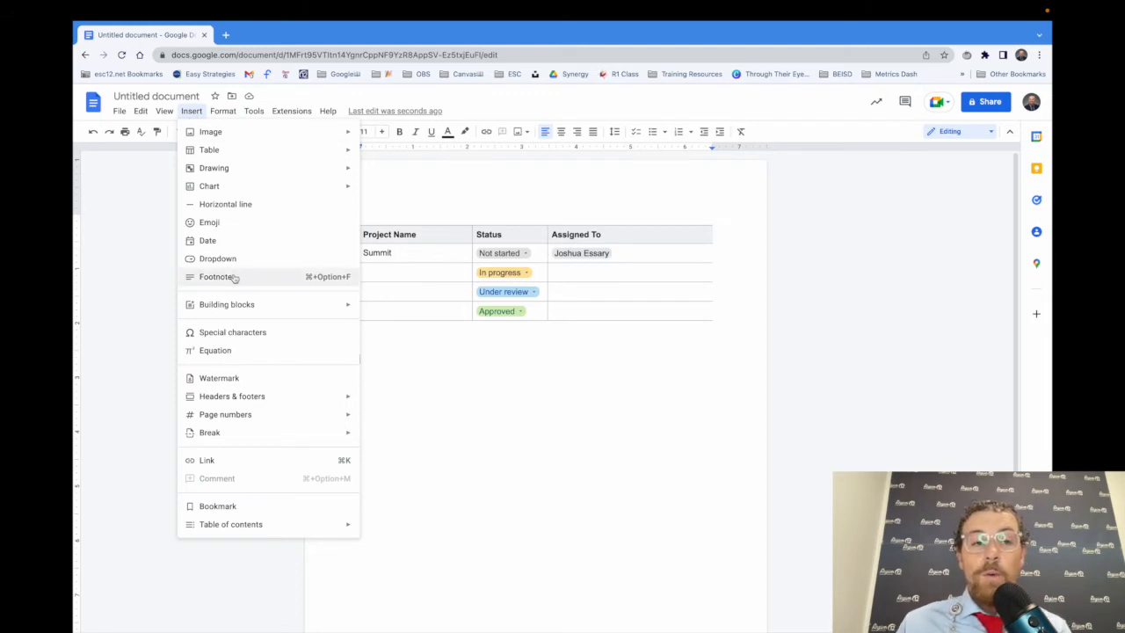
{"action": "left_click", "coordinate": [227, 304]}
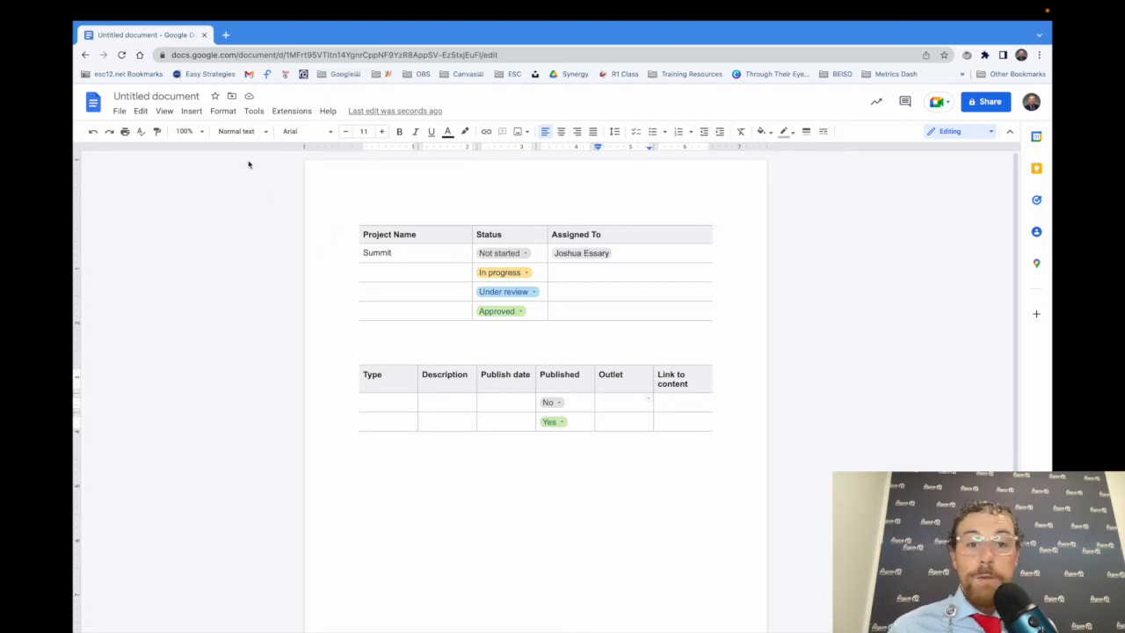
{"action": "mouse_move", "coordinate": [222, 110]}
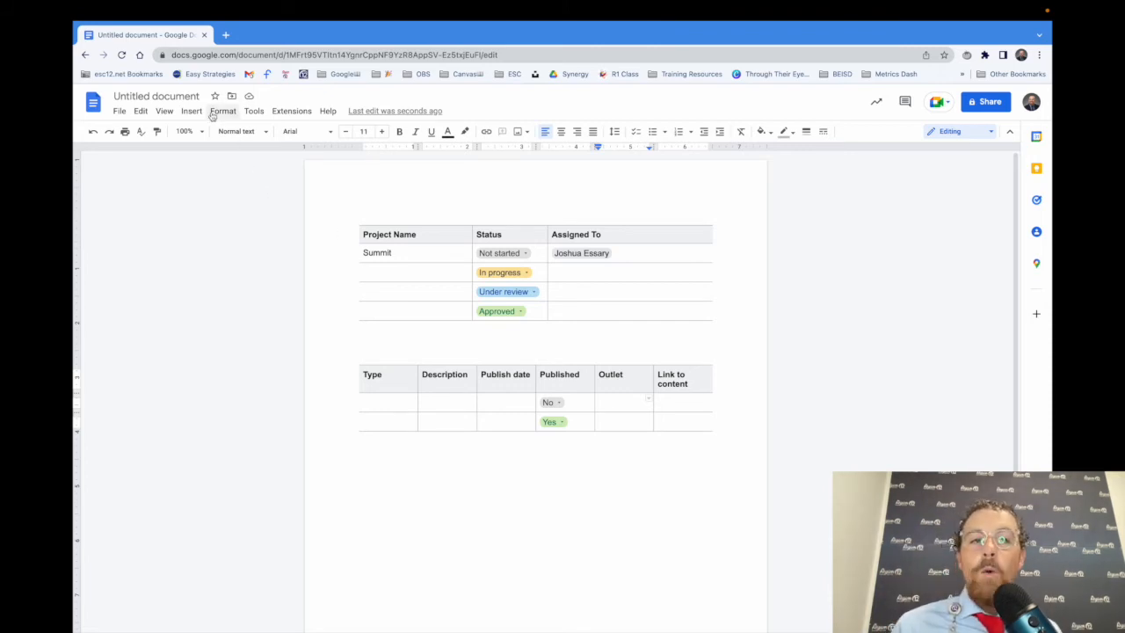
{"action": "left_click", "coordinate": [191, 111]}
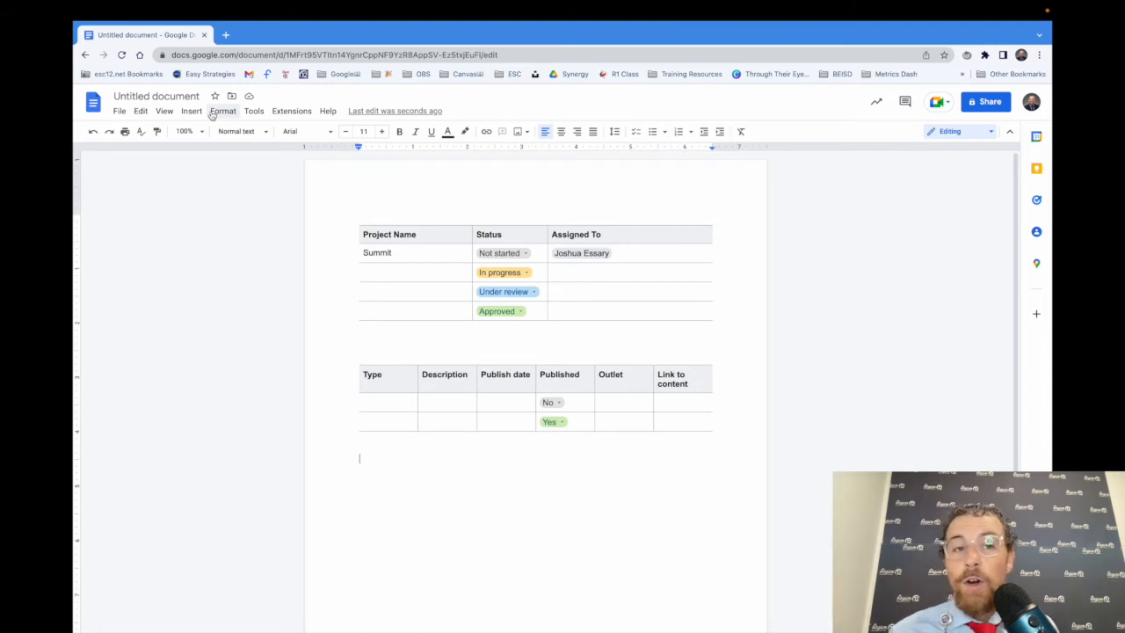
{"action": "mouse_move", "coordinate": [165, 110]}
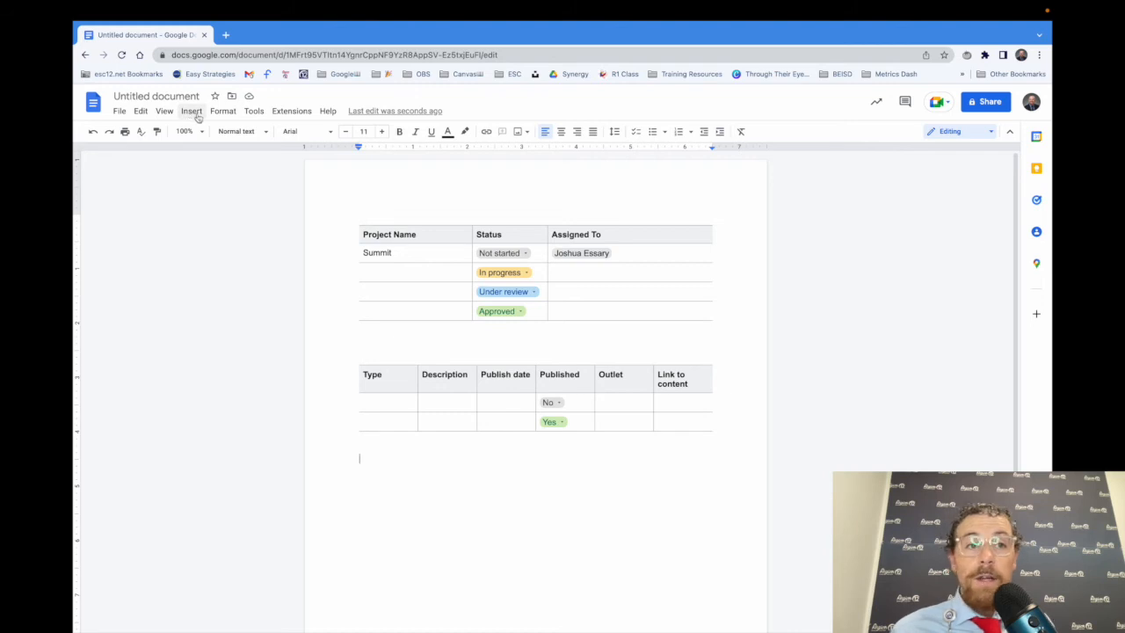
Step: Insert a two-column table and type the 'Project Name' and 'Status' headers
{"action": "left_click", "coordinate": [192, 111]}
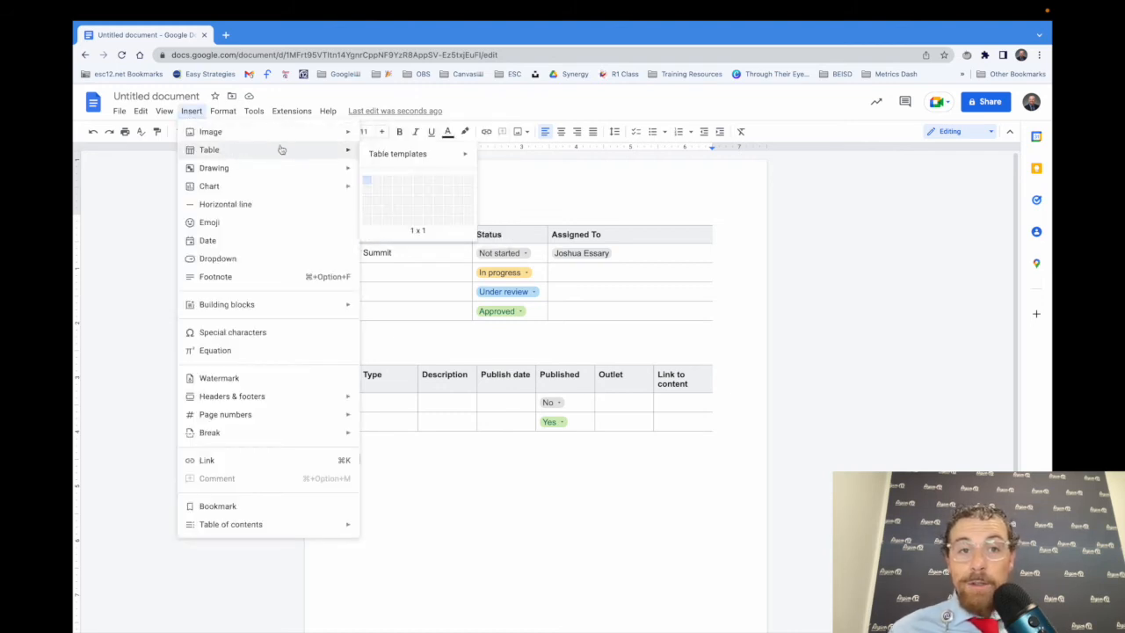
{"action": "mouse_move", "coordinate": [373, 202]}
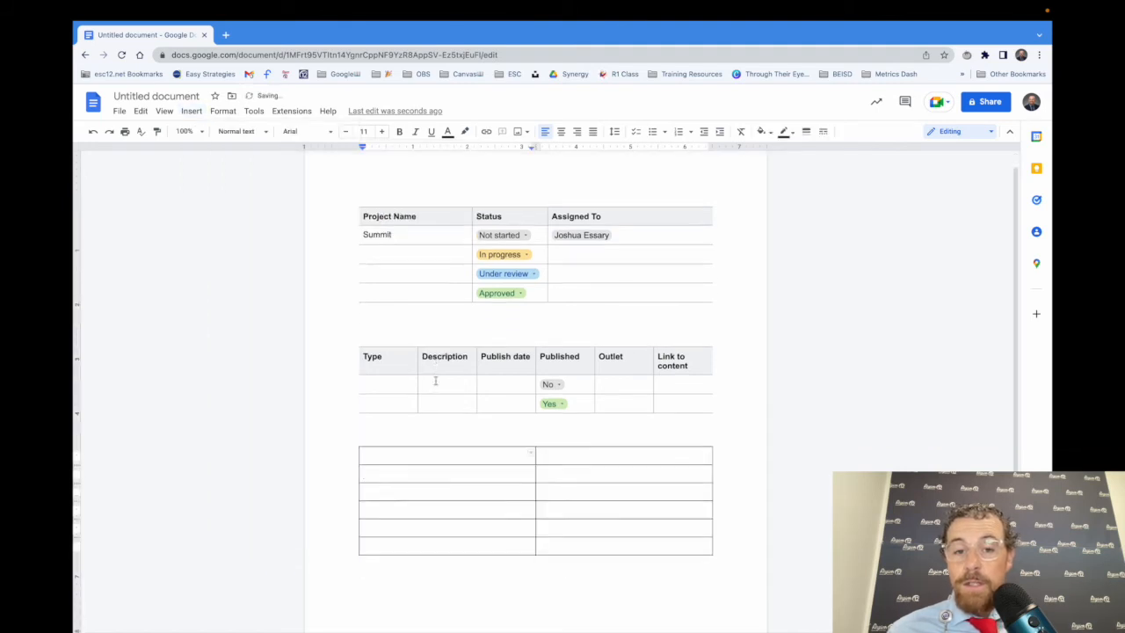
{"action": "type", "text": "Pr"}
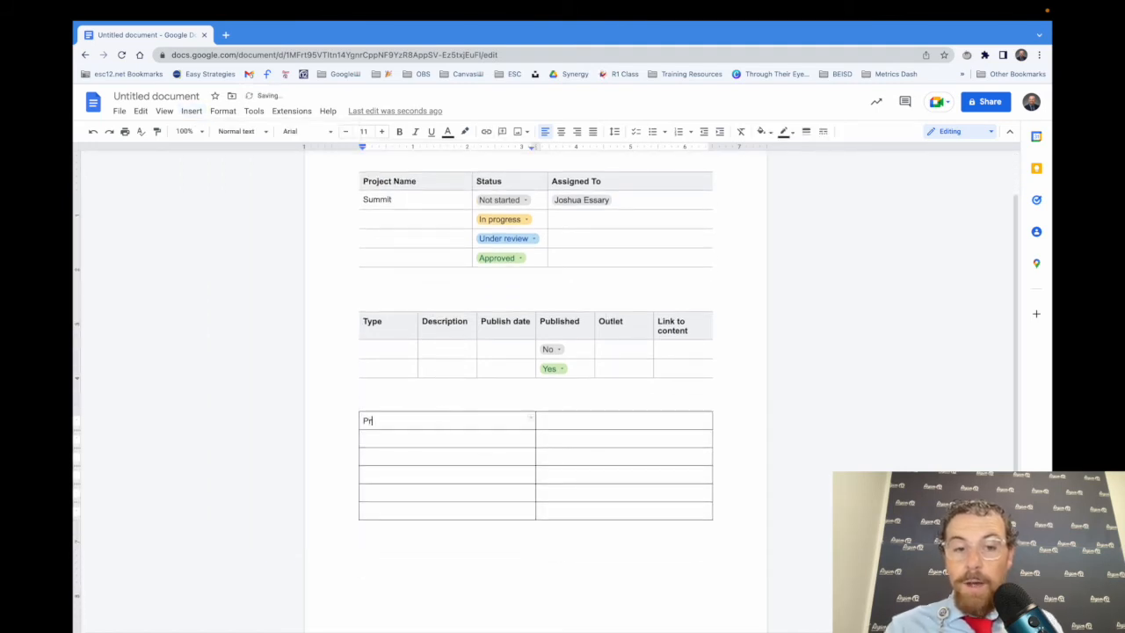
{"action": "type", "text": "oject Nam"}
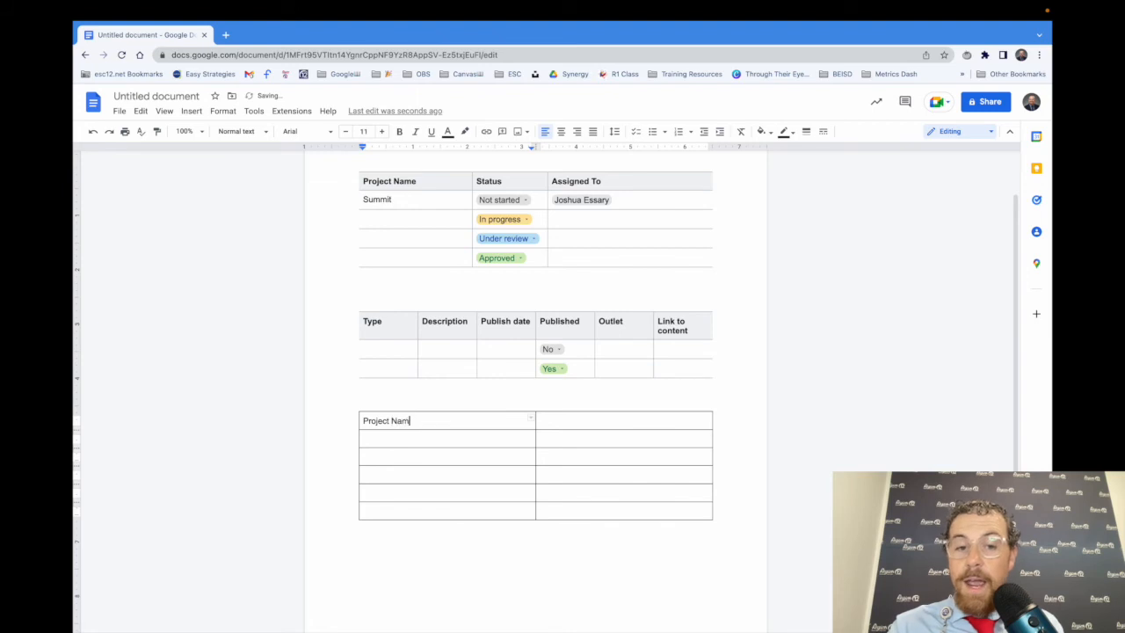
{"action": "type", "text": "Status"}
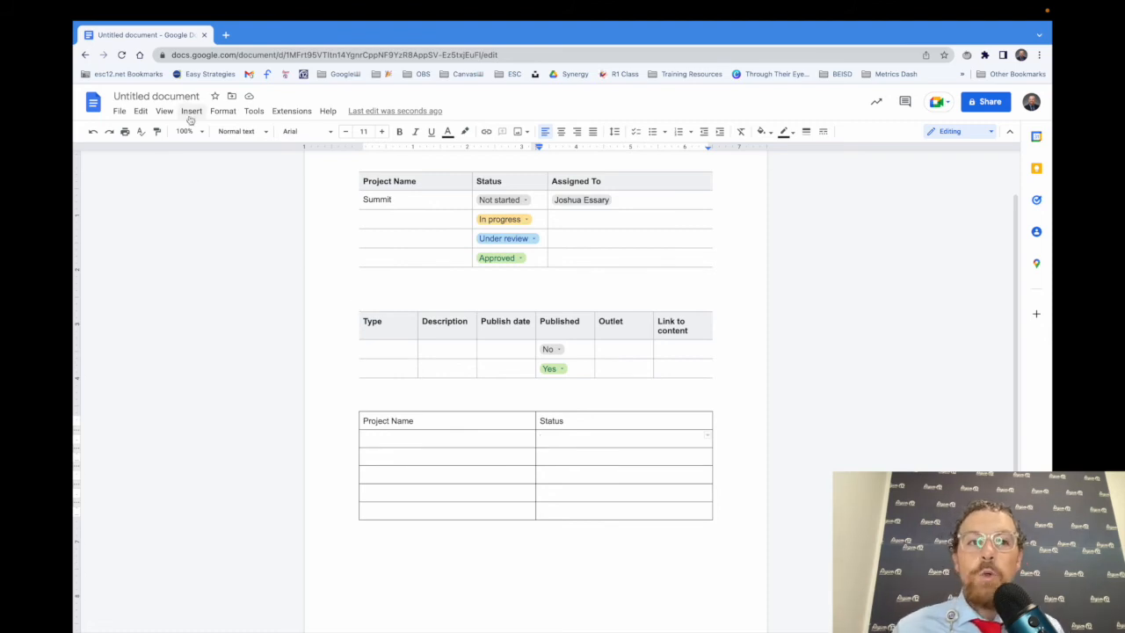
{"action": "left_click", "coordinate": [191, 110]}
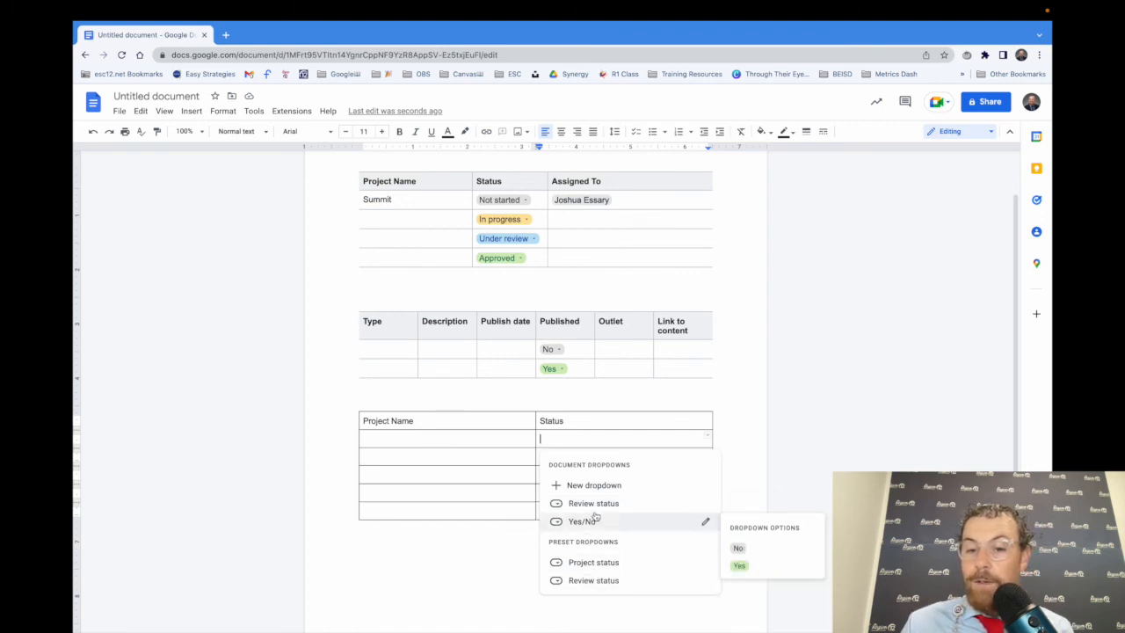
{"action": "mouse_move", "coordinate": [593, 502]}
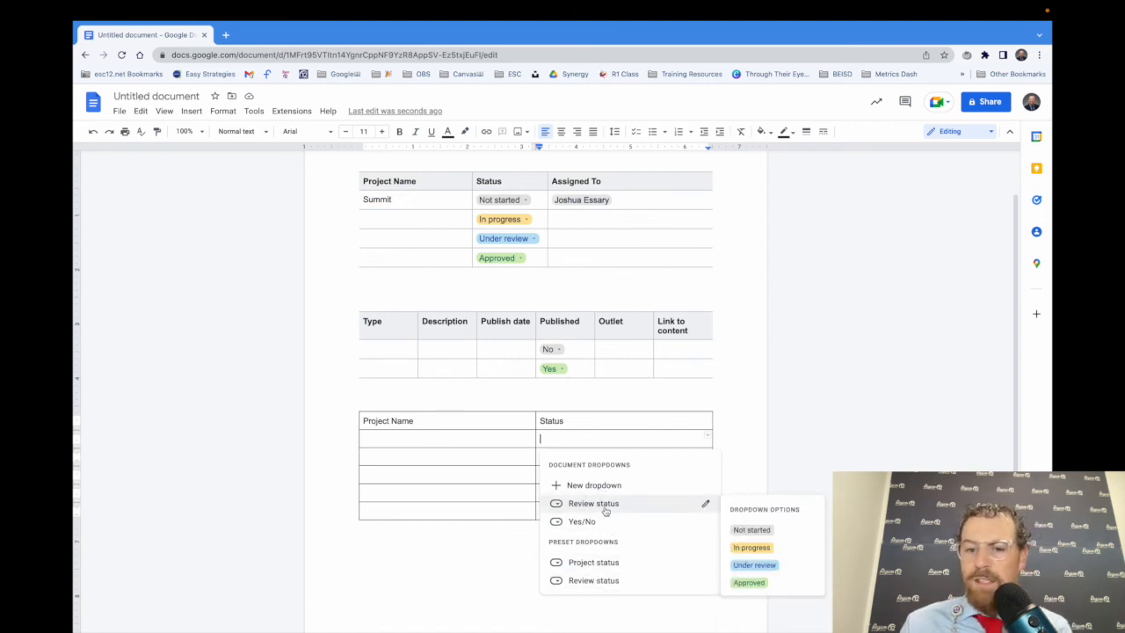
{"action": "left_click", "coordinate": [595, 485]}
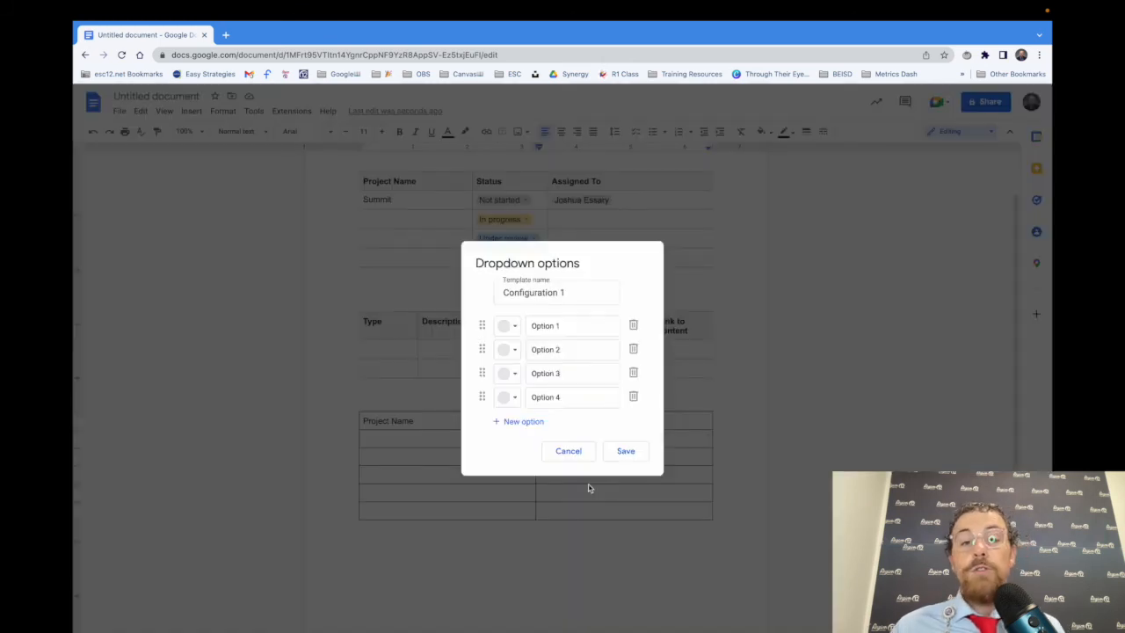
{"action": "left_click", "coordinate": [625, 450]}
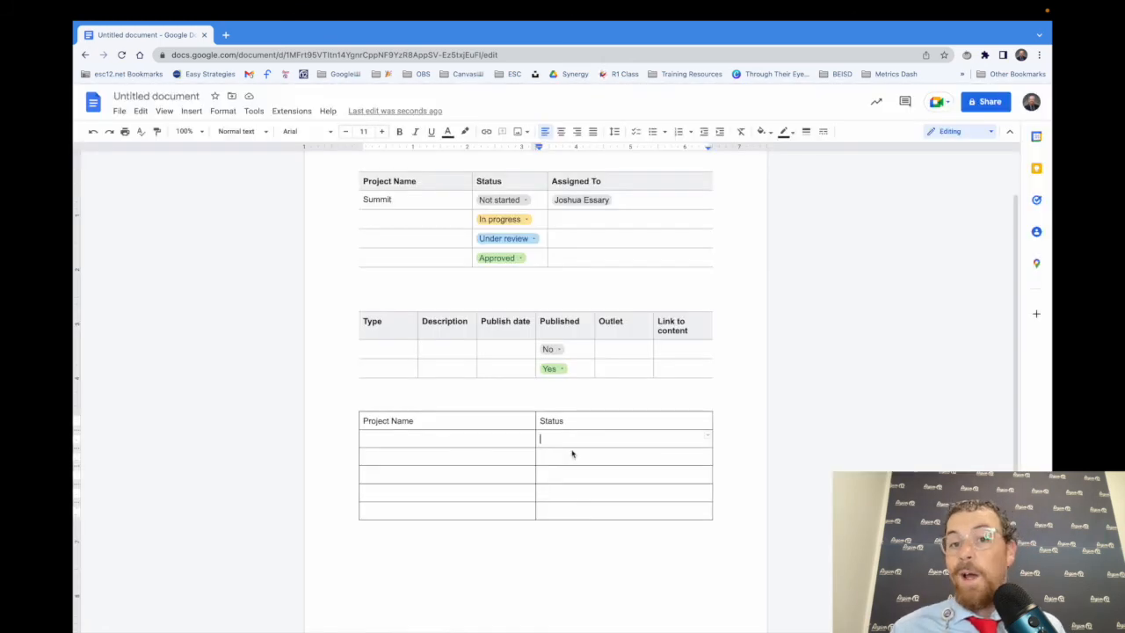
{"action": "scroll", "scroll_direction": "down", "scroll_amount": 3}
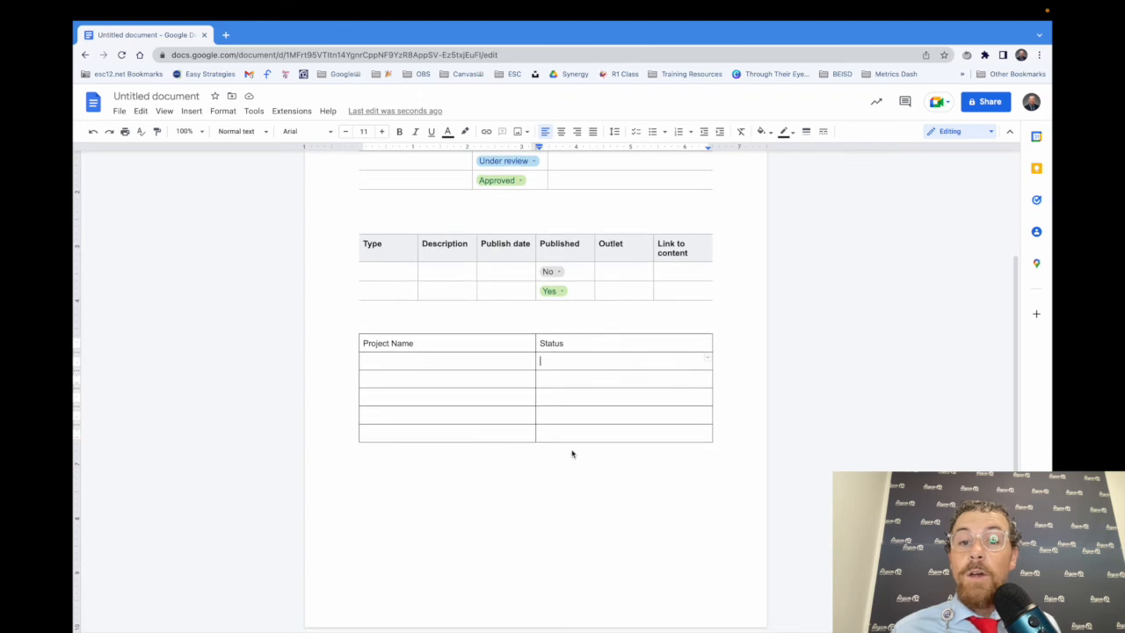